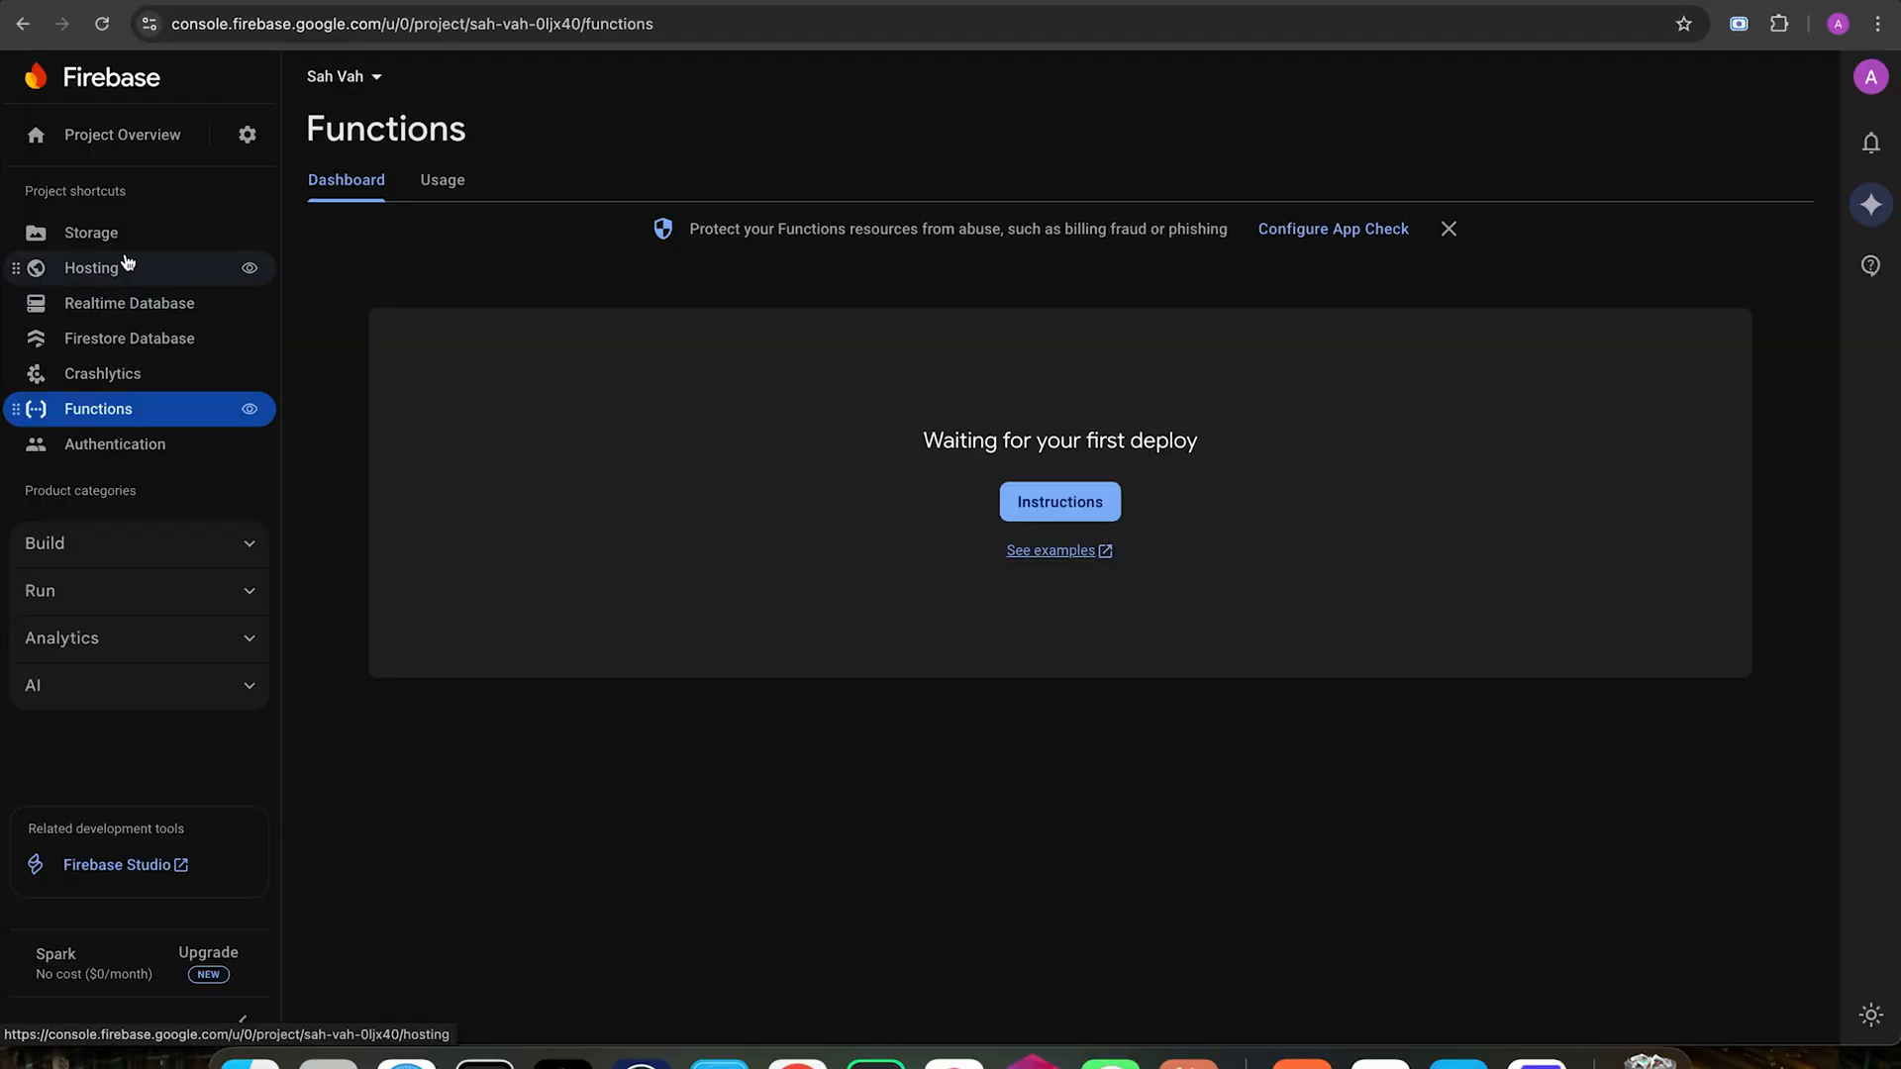
mouse_move(129, 339)
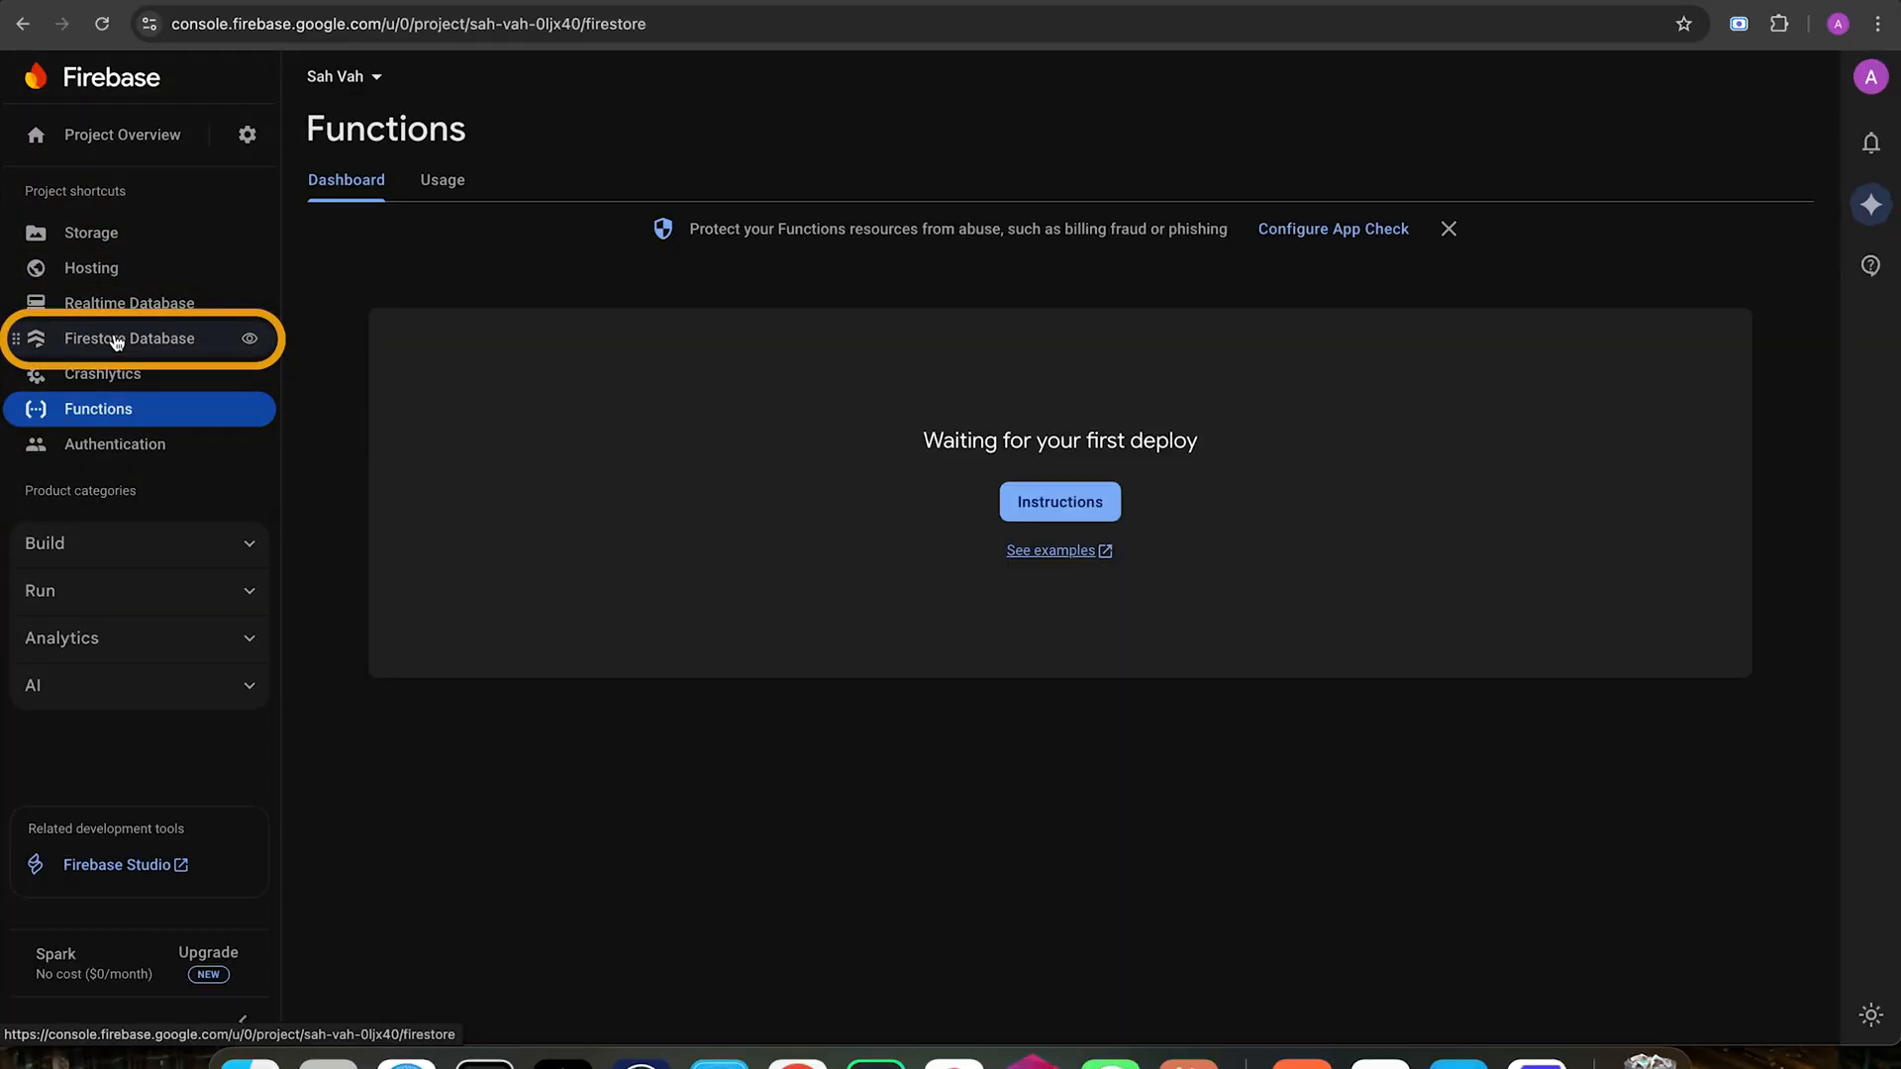
Step: Open Firestore Database's Key Visualiser from the options menu beside Query builder
left_click(130, 339)
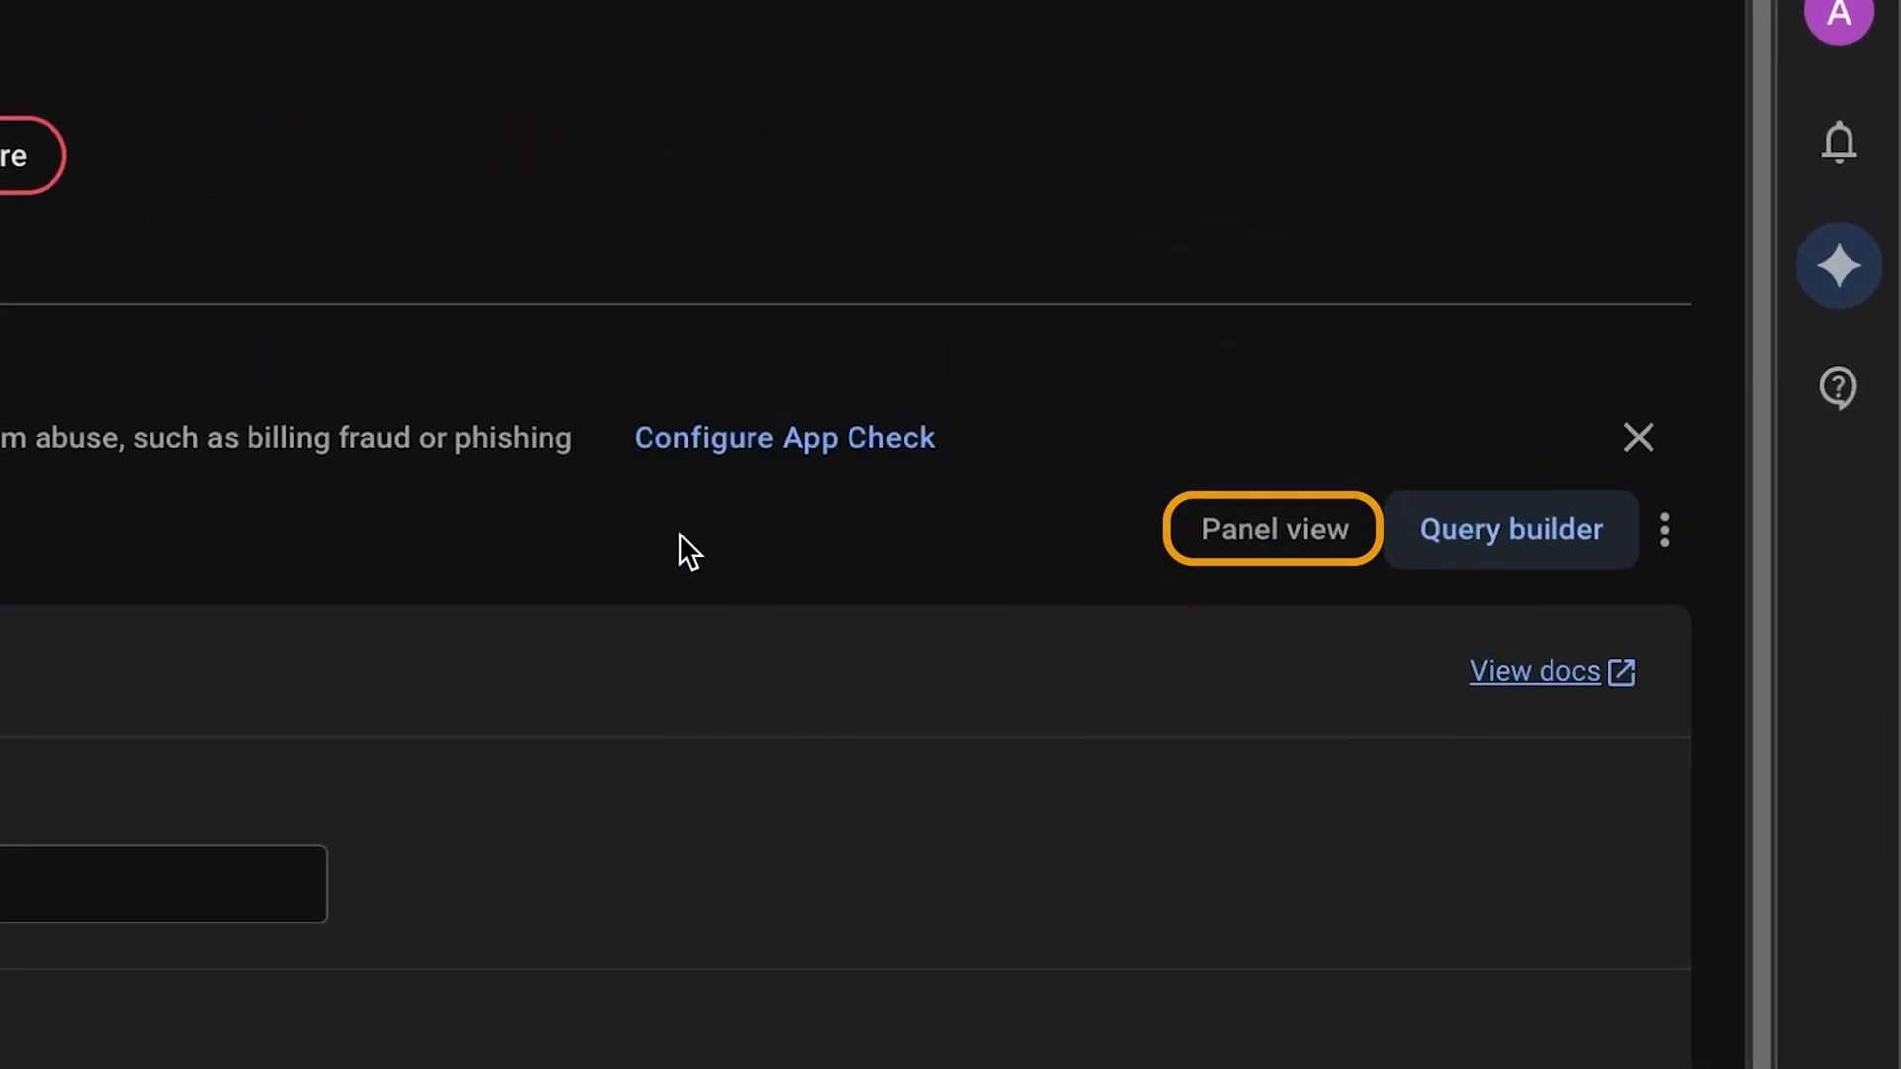
left_click(1664, 530)
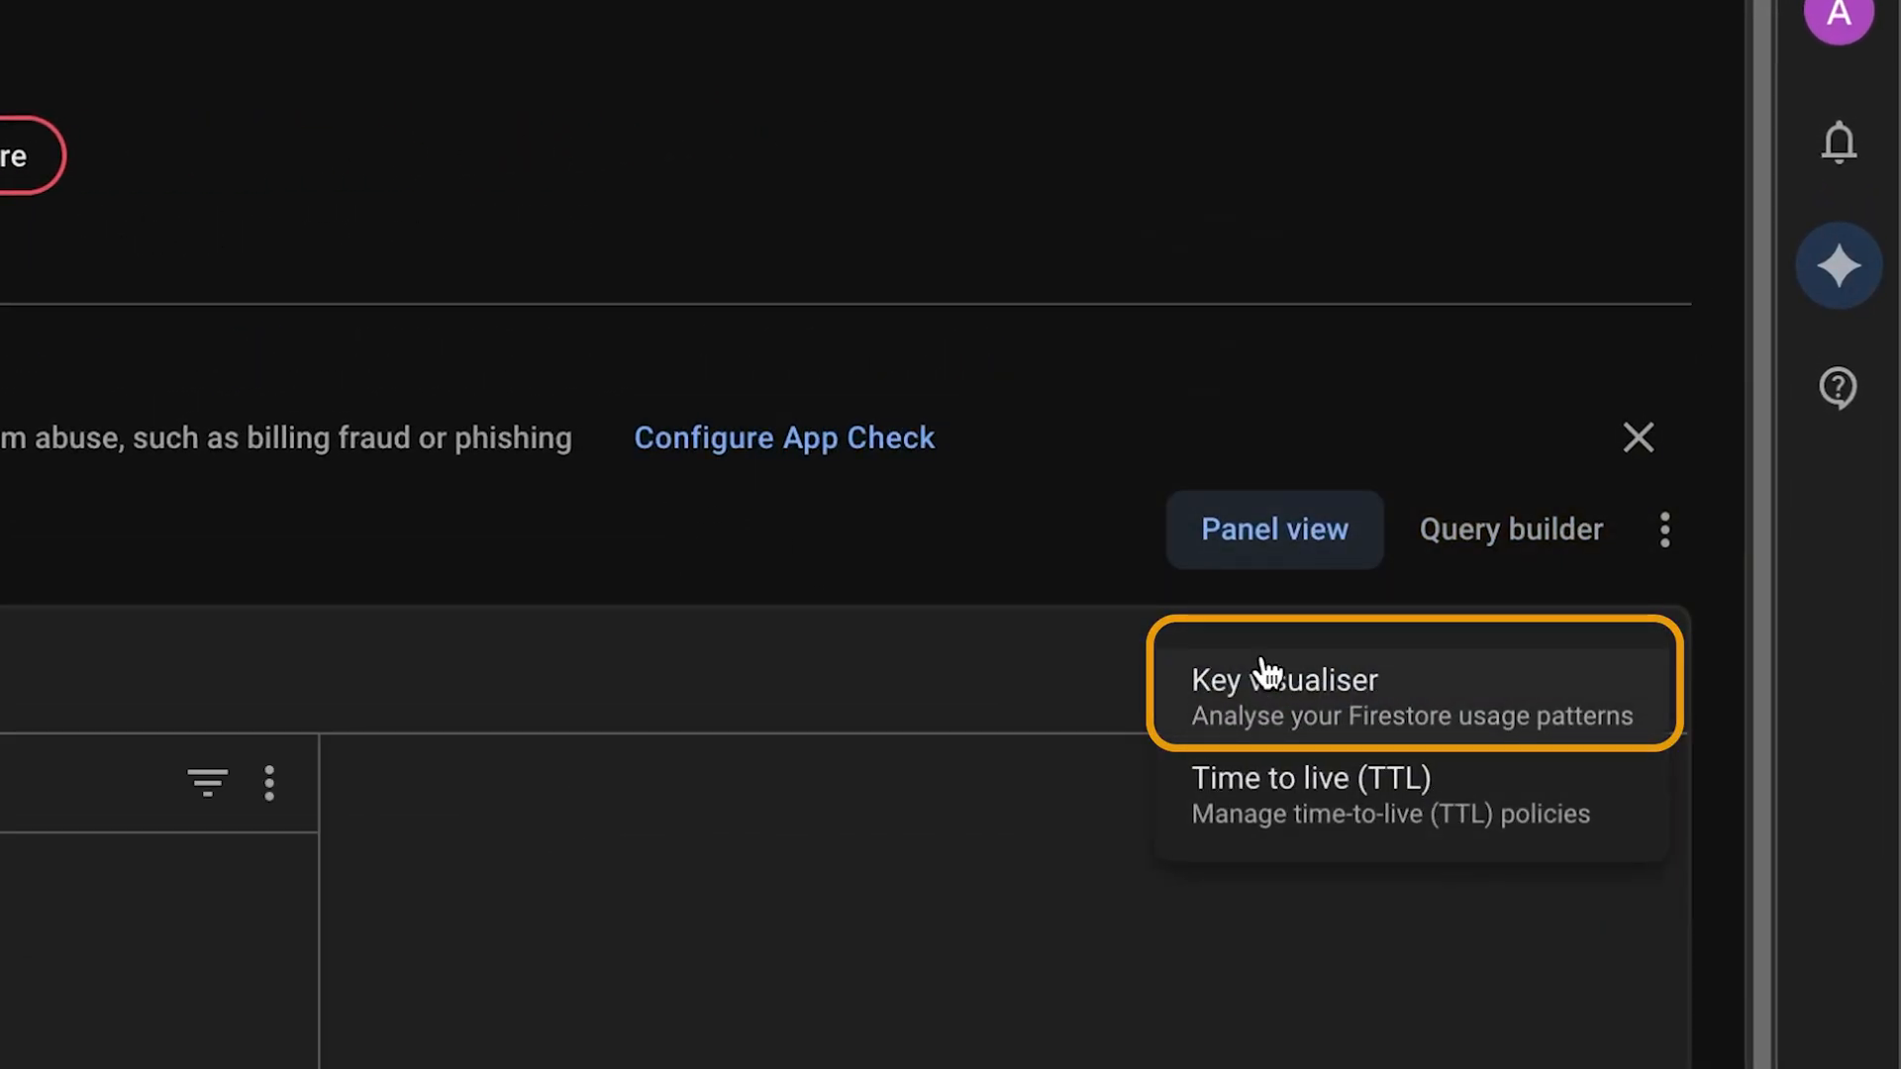
left_click(1315, 679)
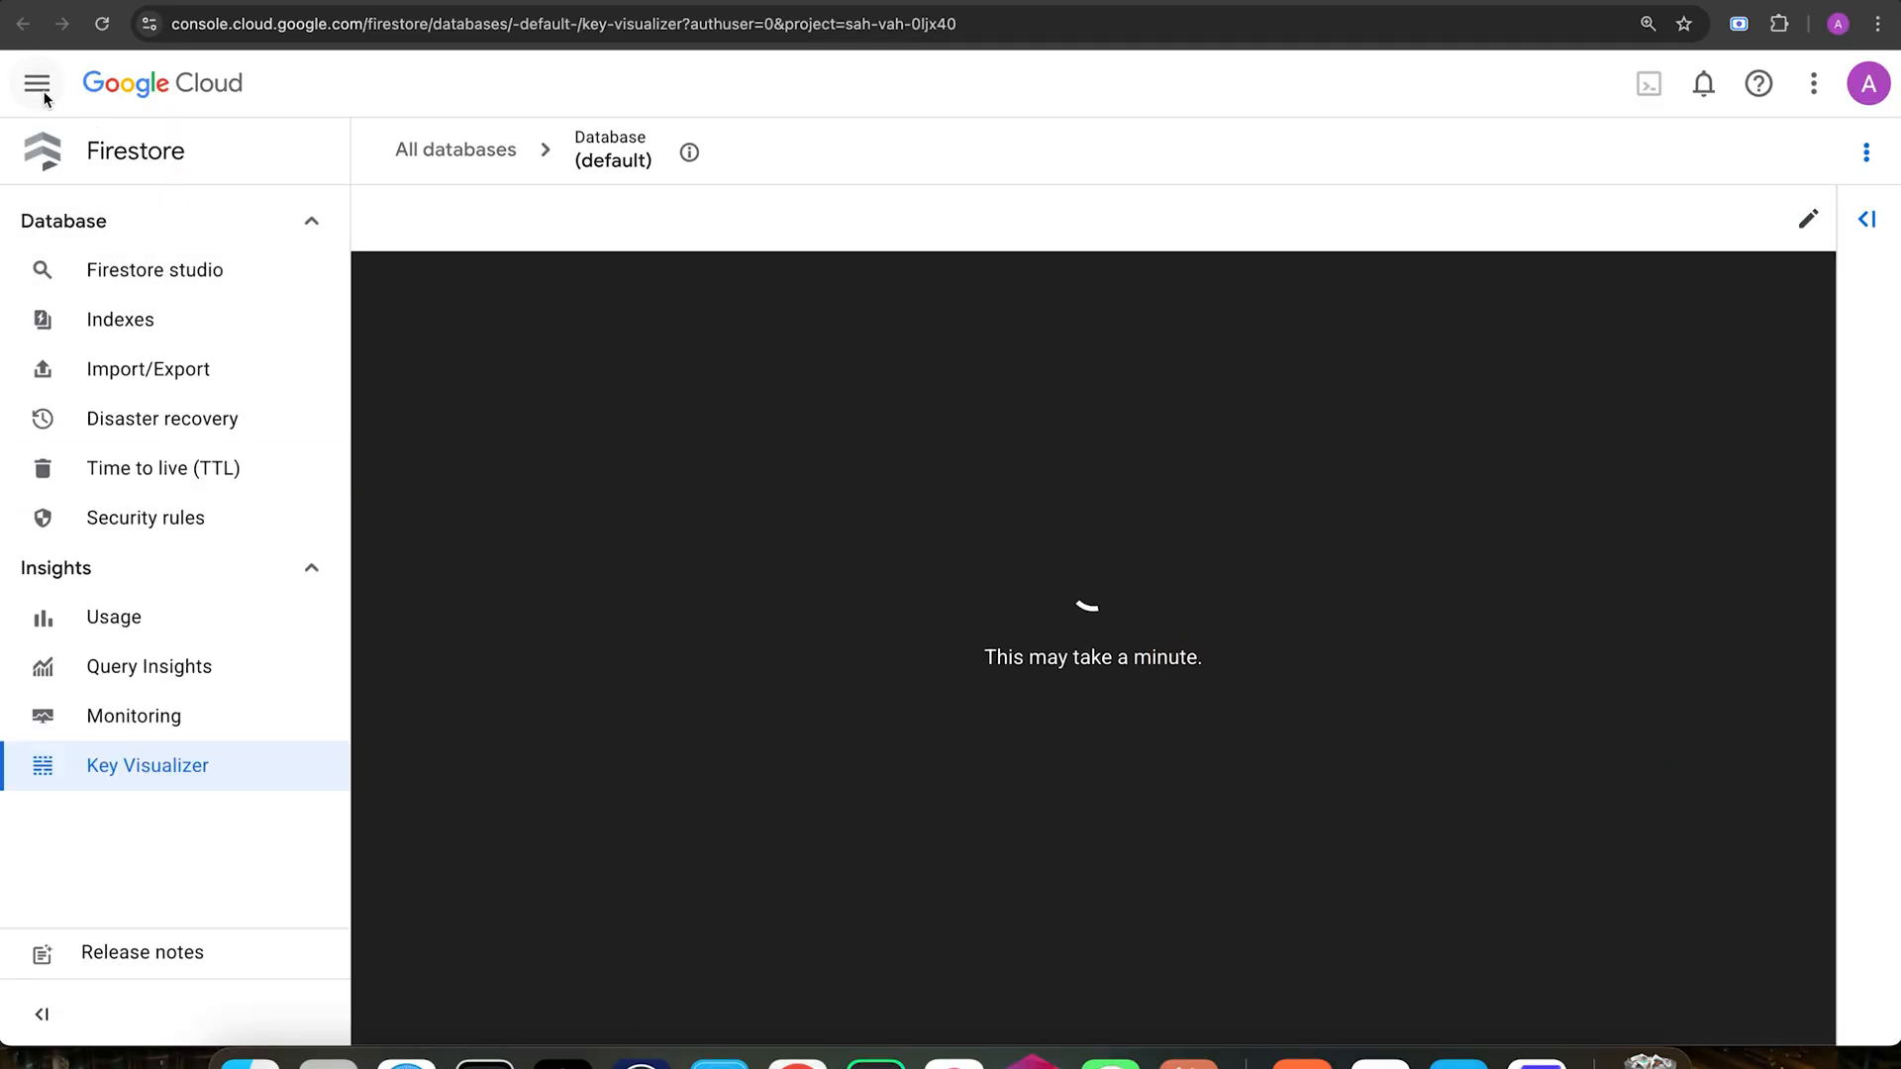
Step: Go to the APIs and services Credentials page to see the project's API keys
left_click(38, 83)
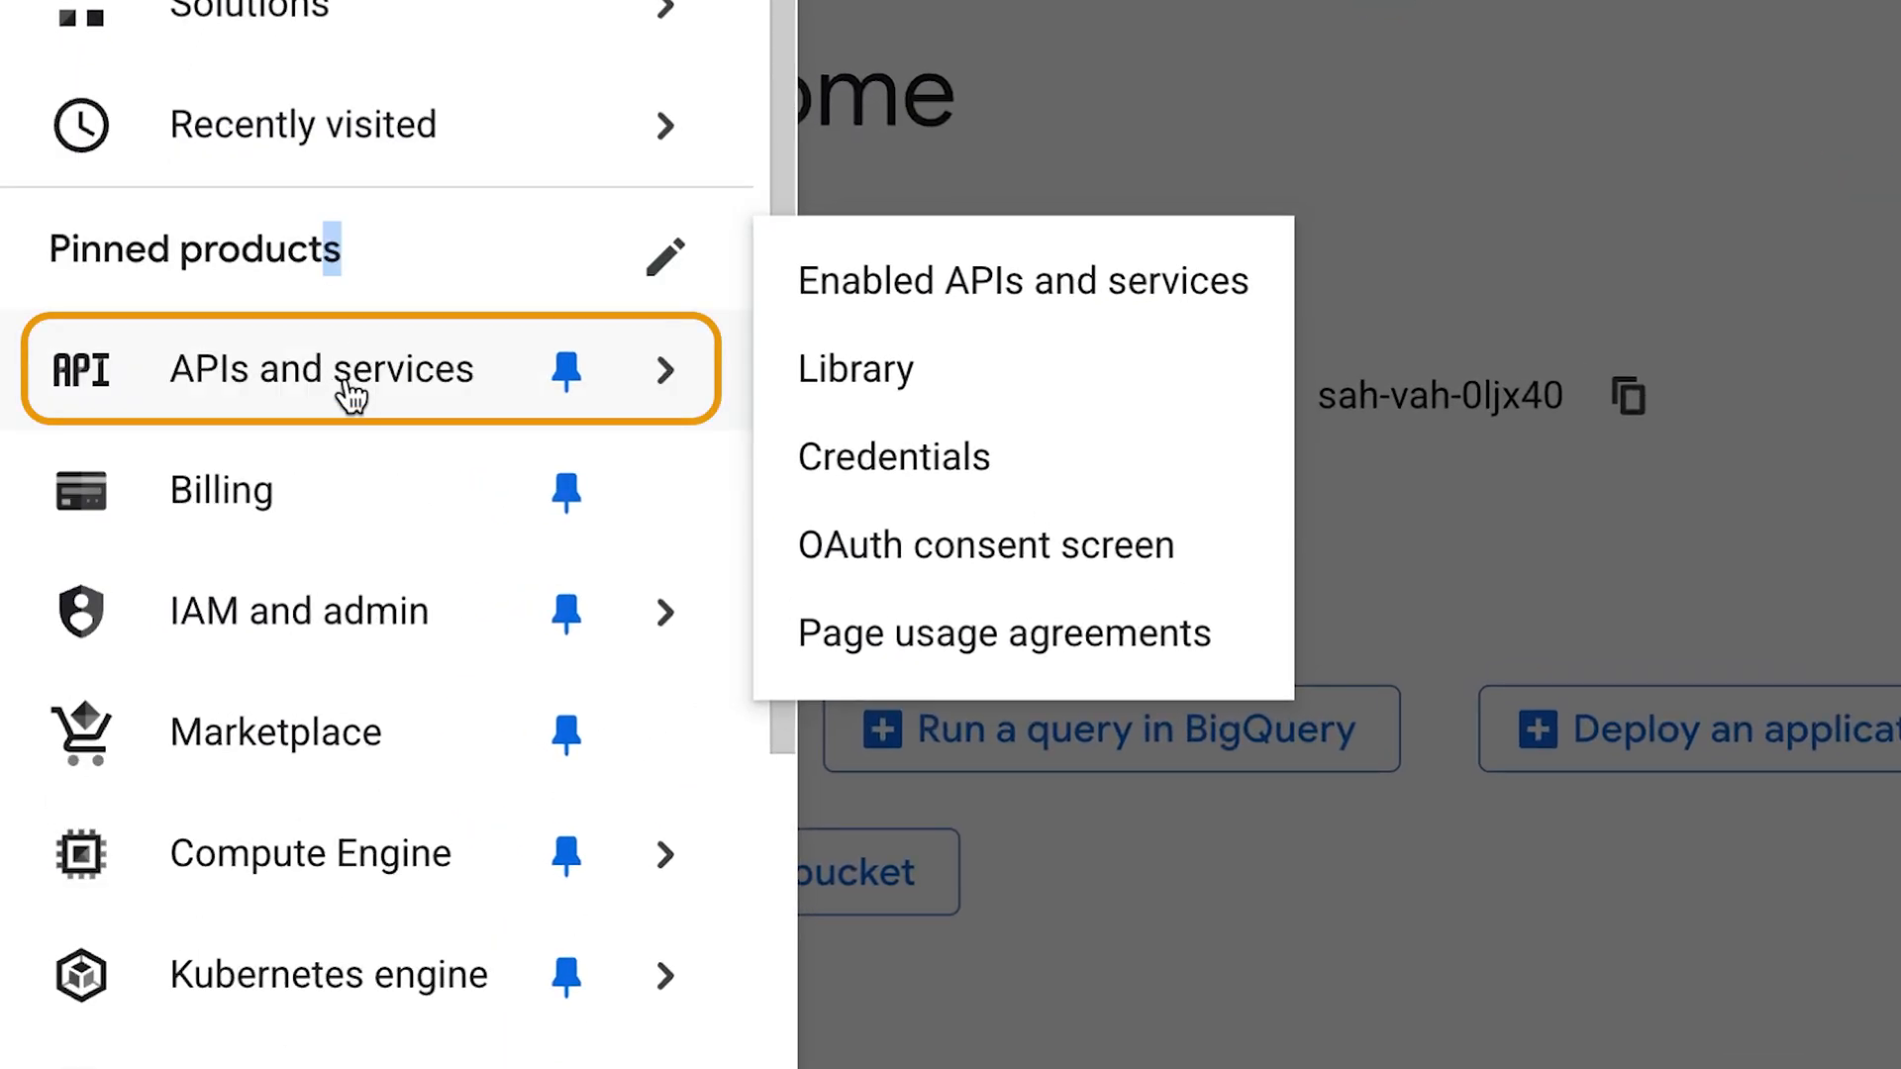
left_click(1021, 280)
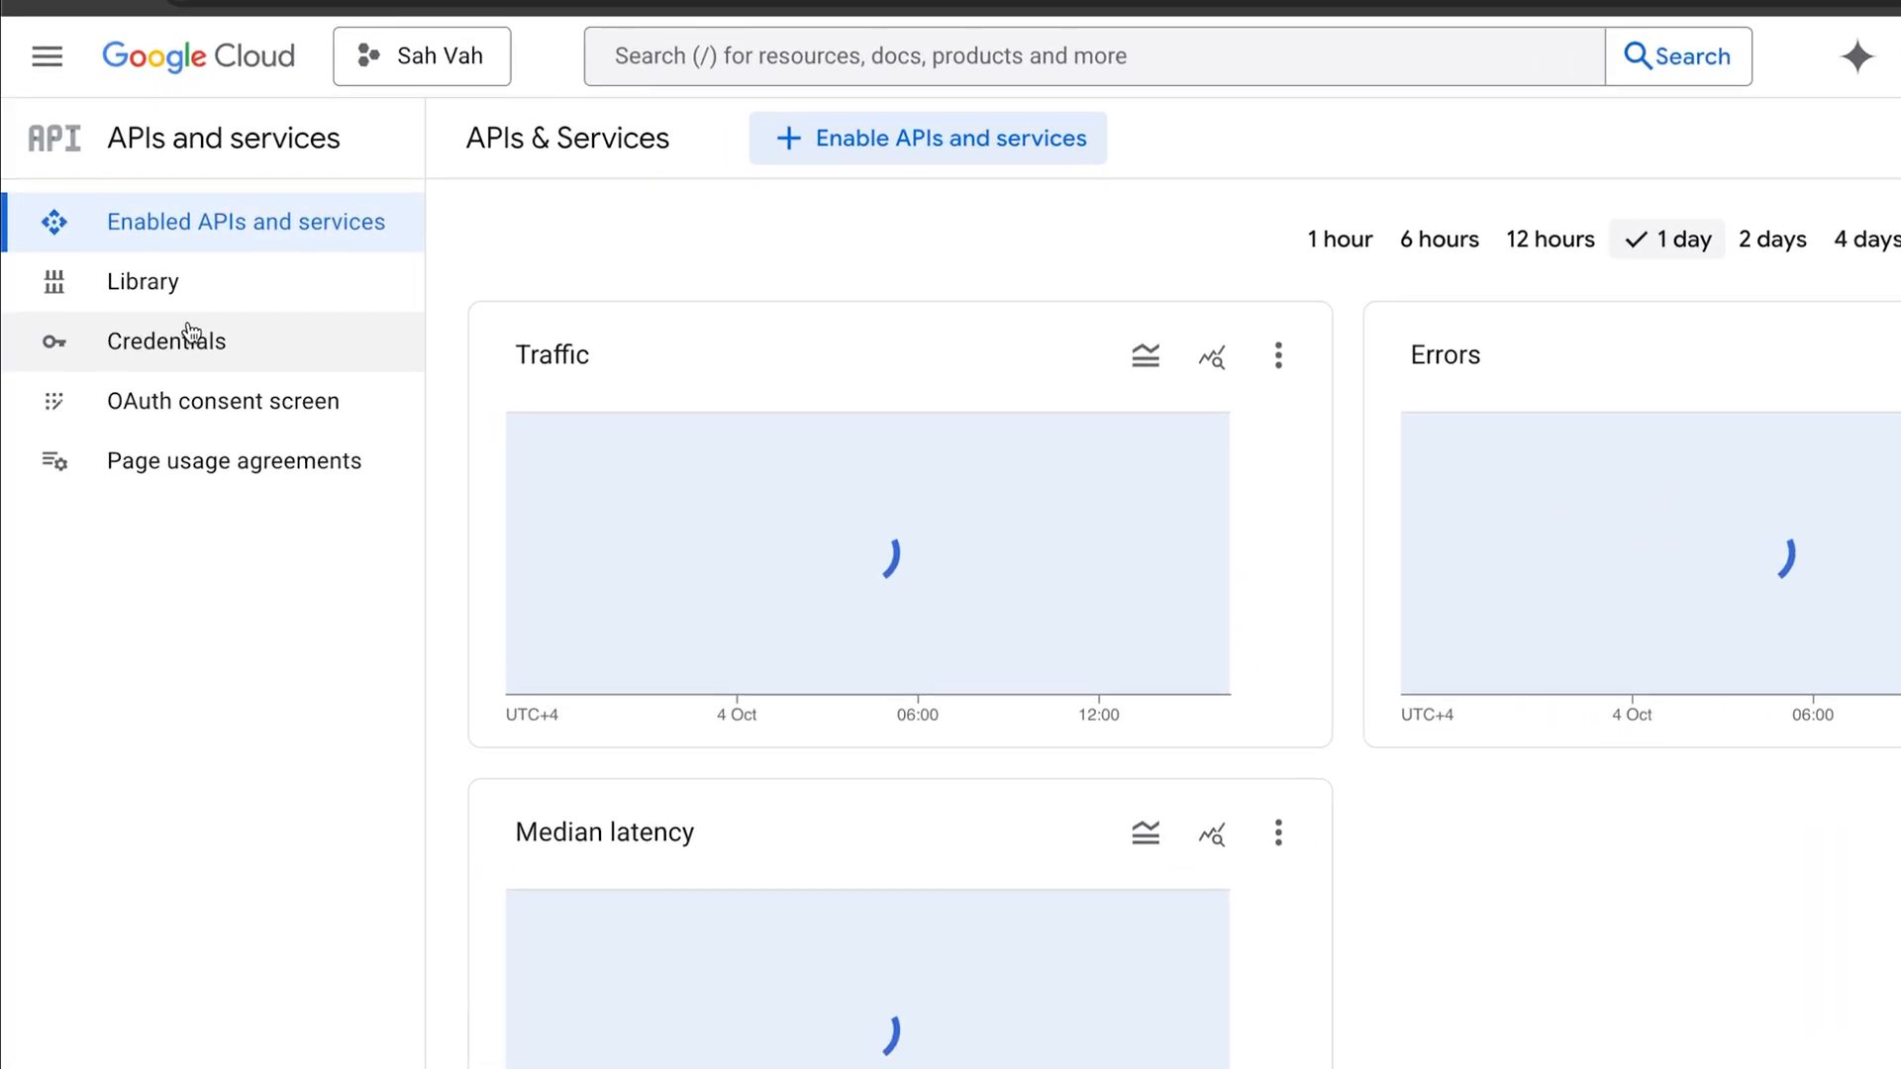
left_click(168, 341)
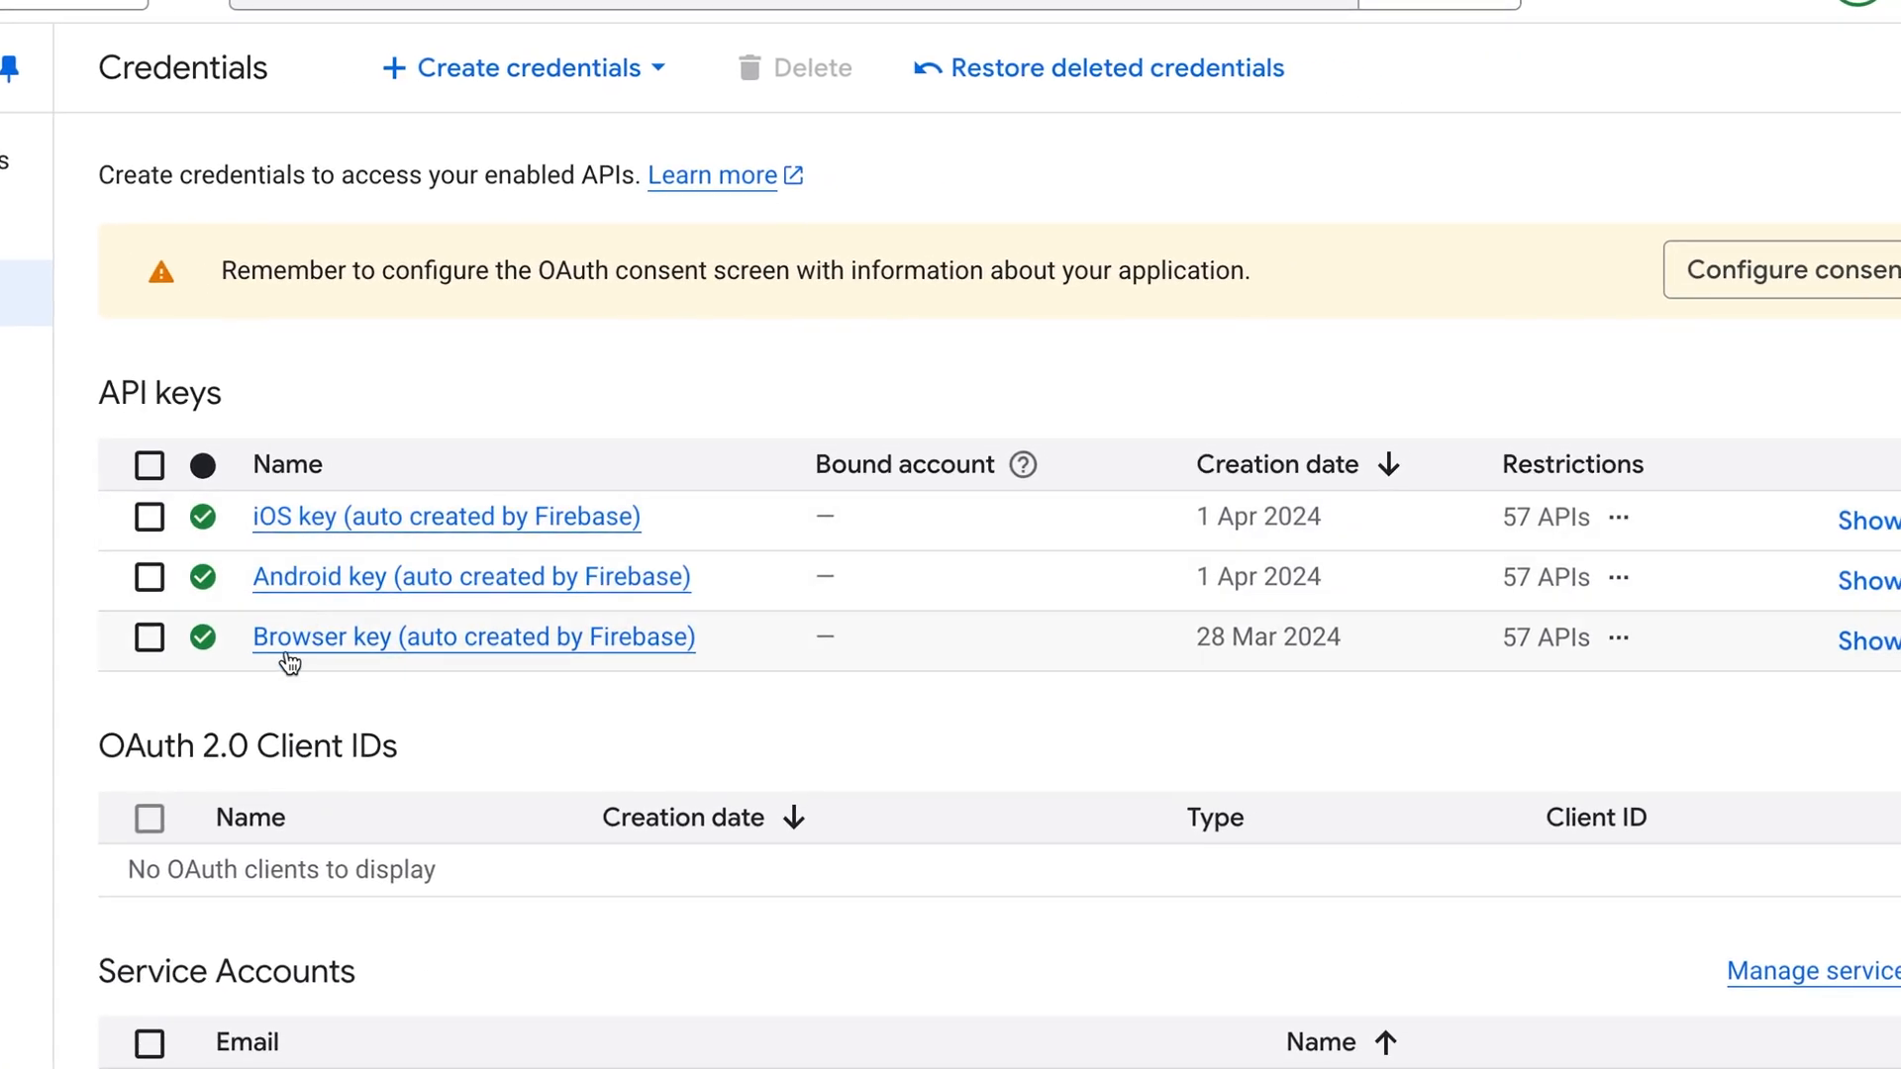
mouse_move(309, 545)
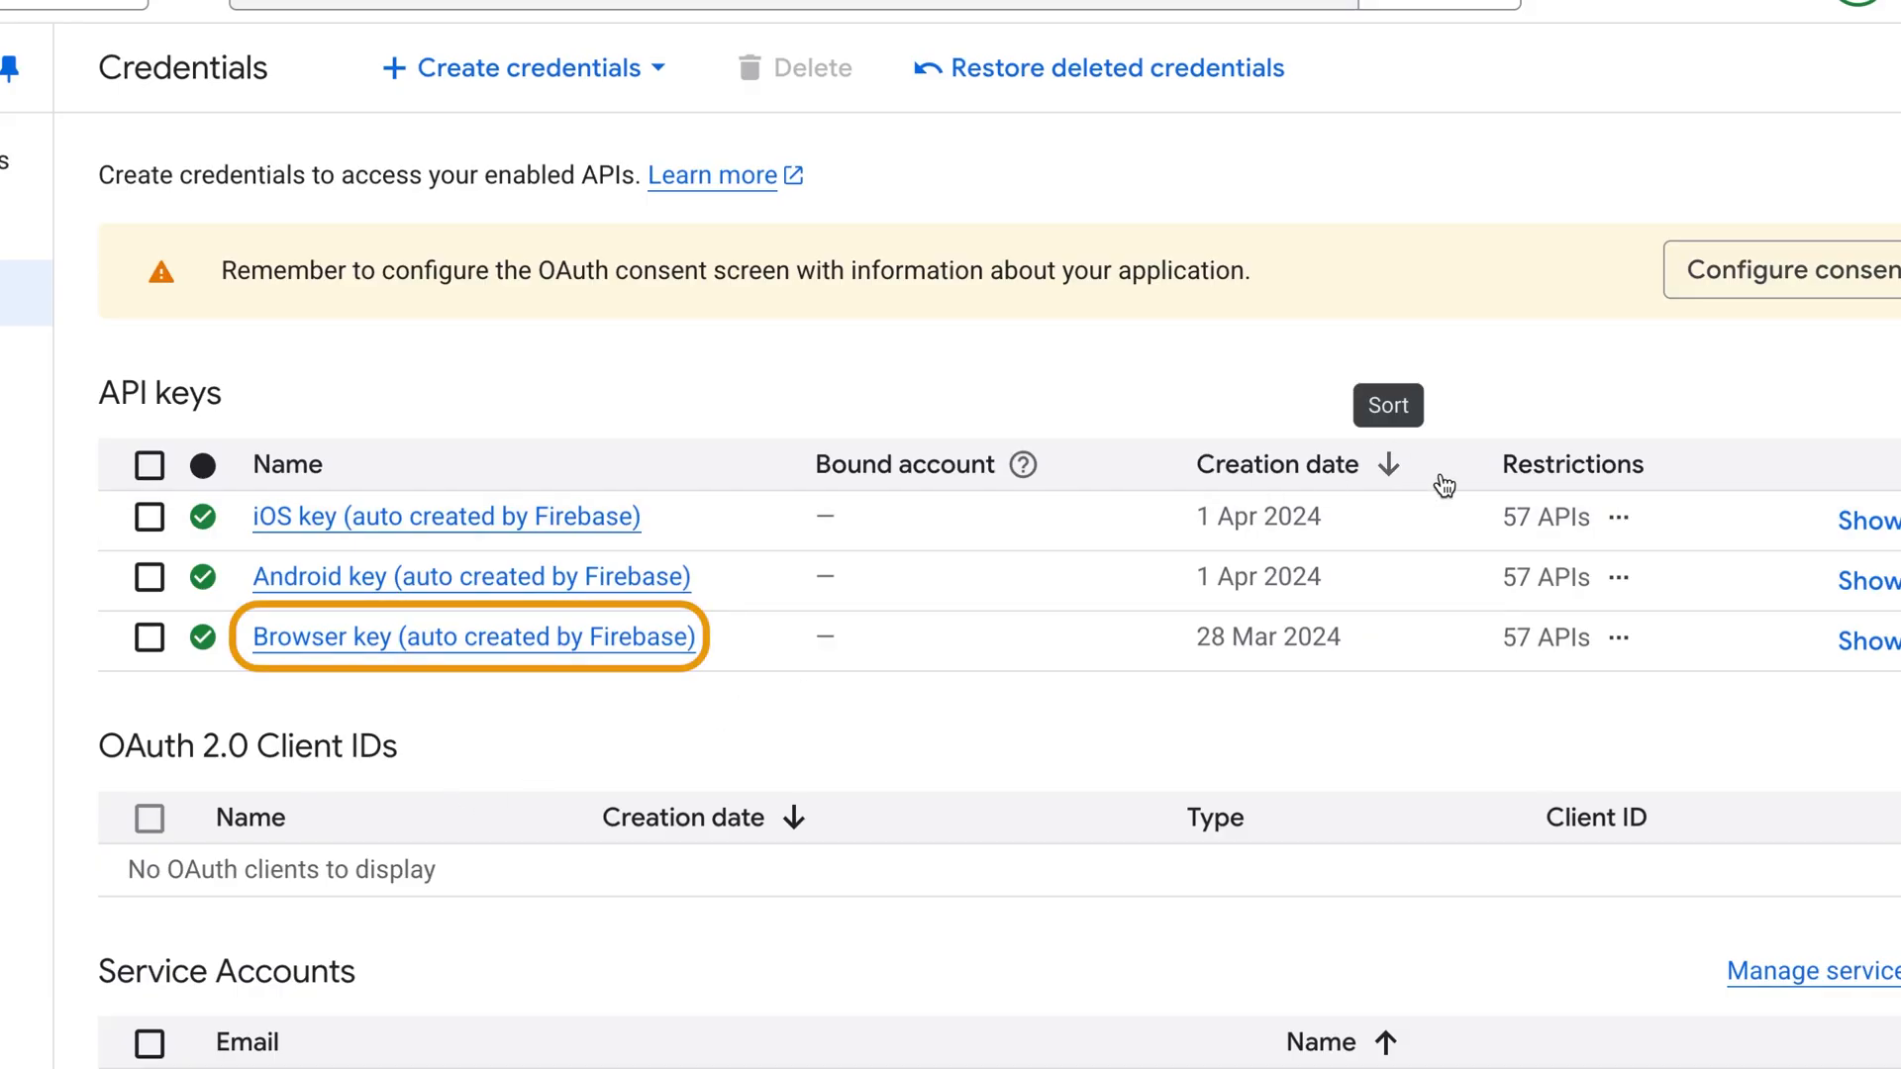
left_click(470, 637)
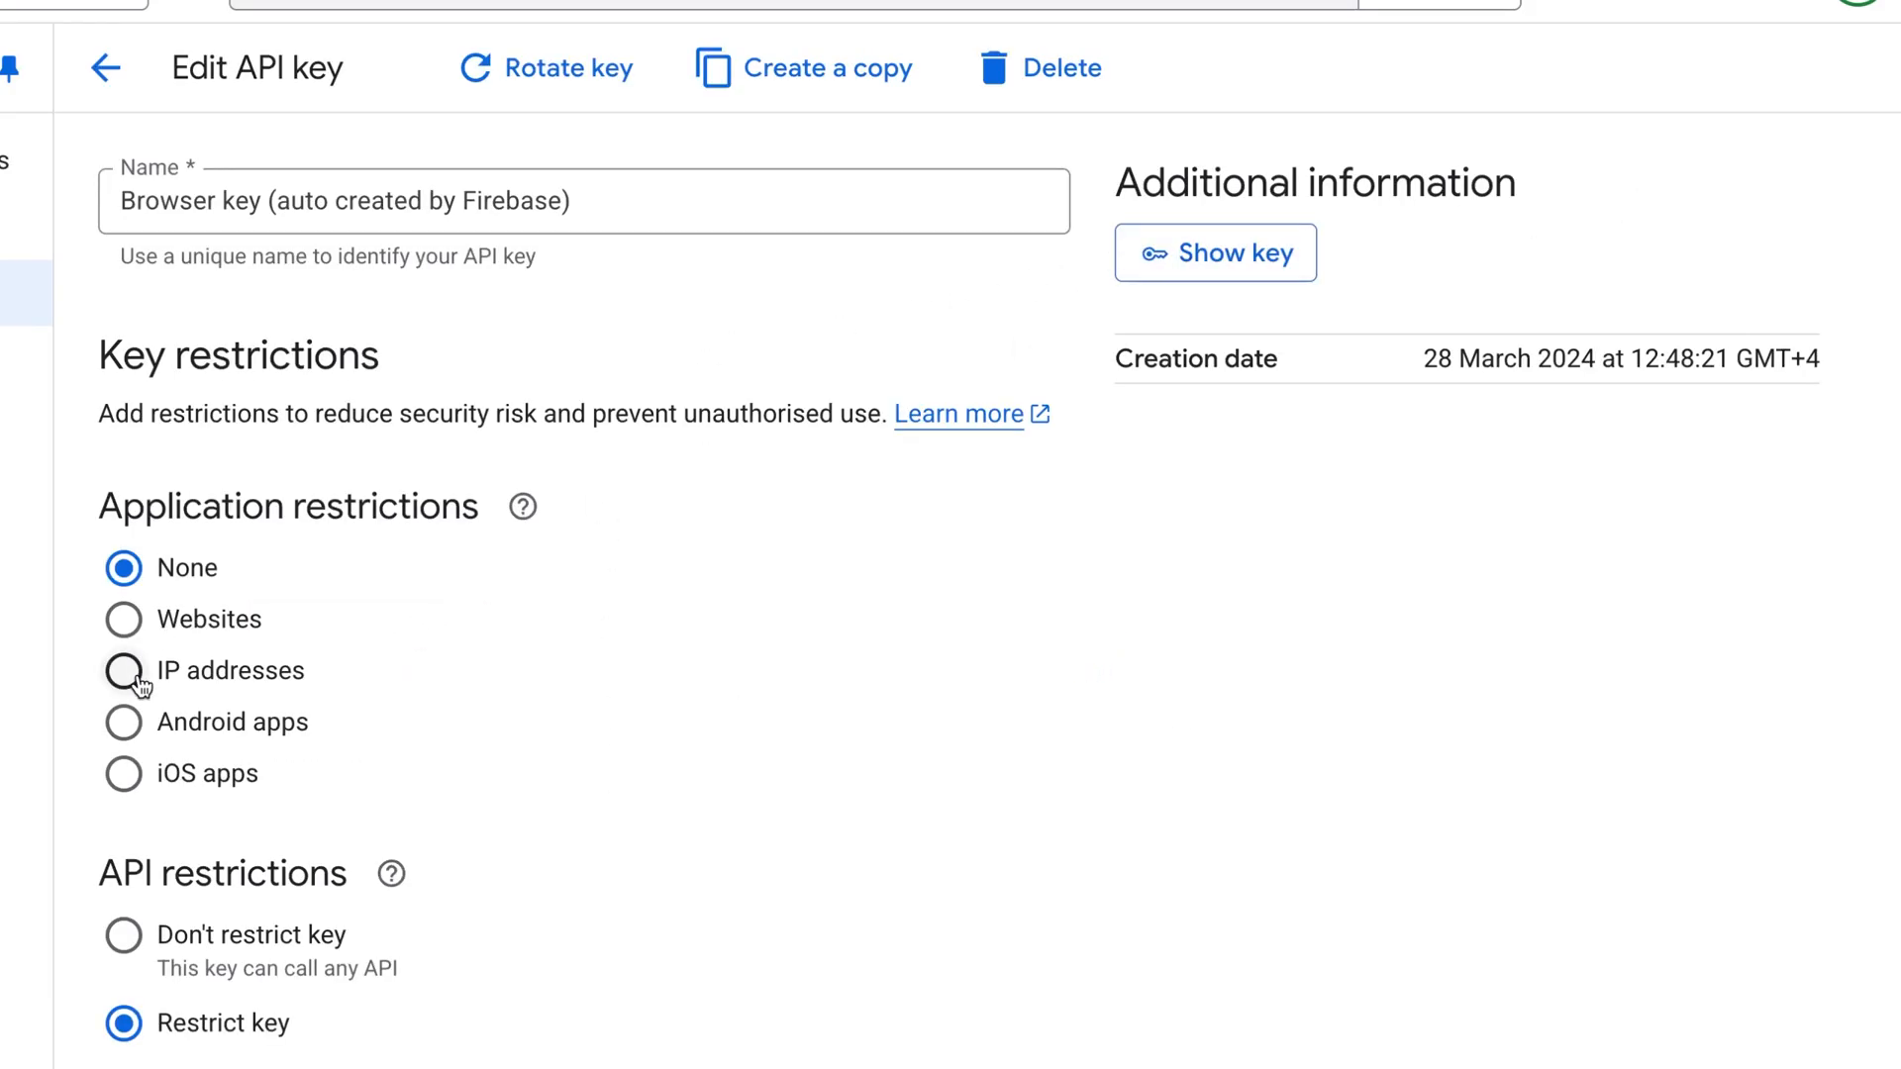
mouse_move(122, 773)
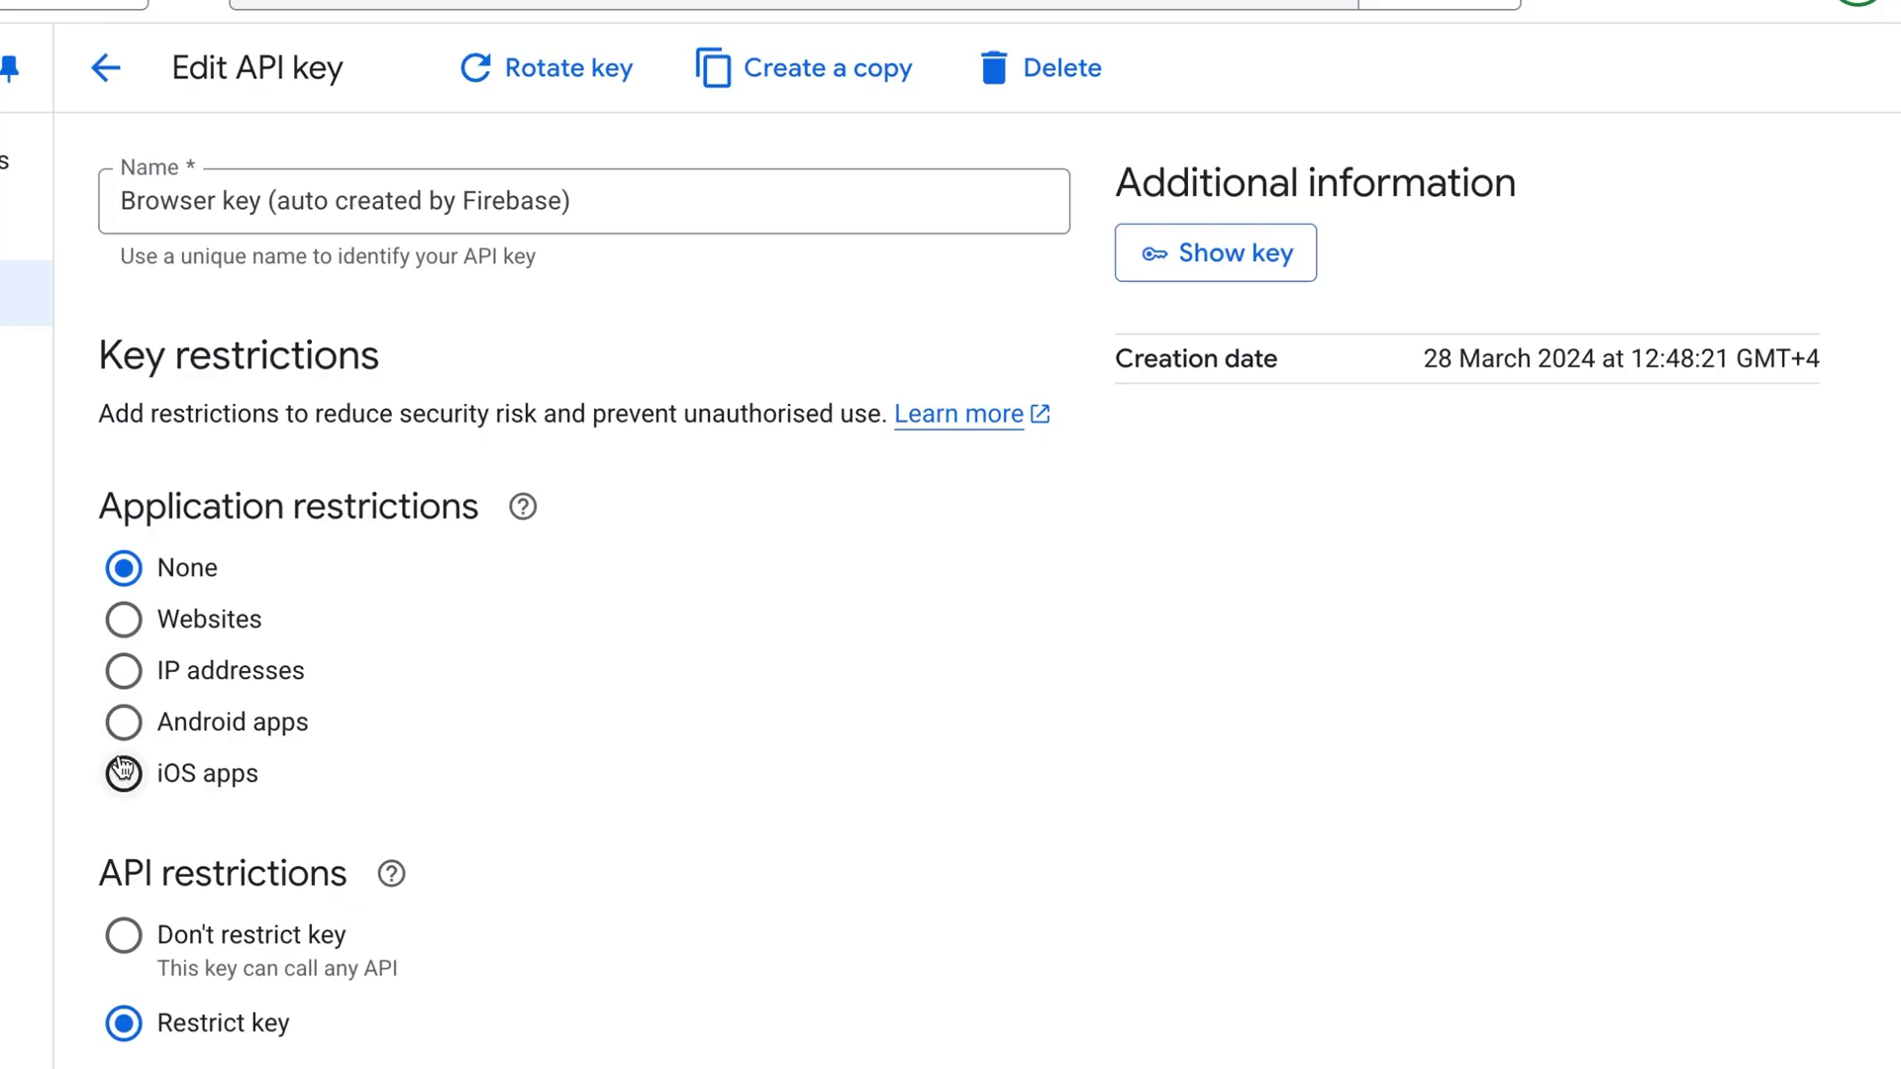
mouse_move(123, 620)
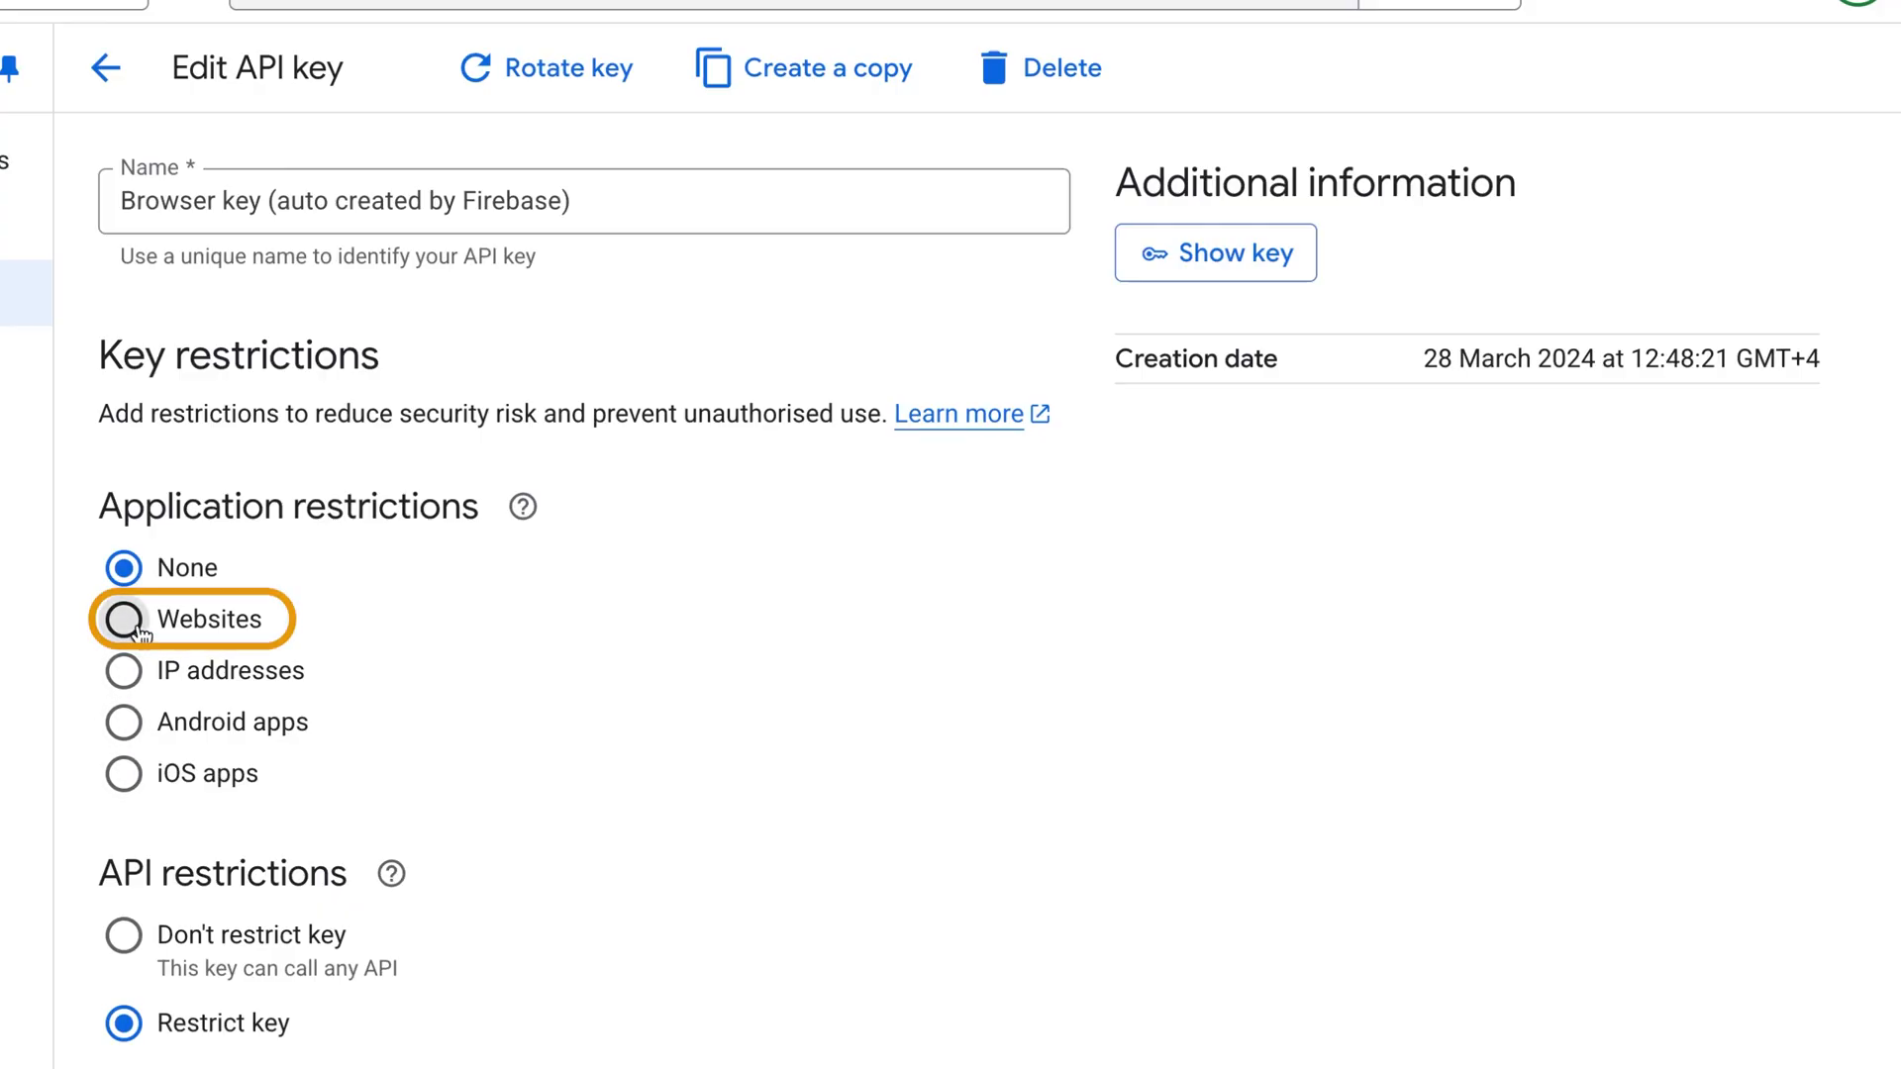
left_click(124, 620)
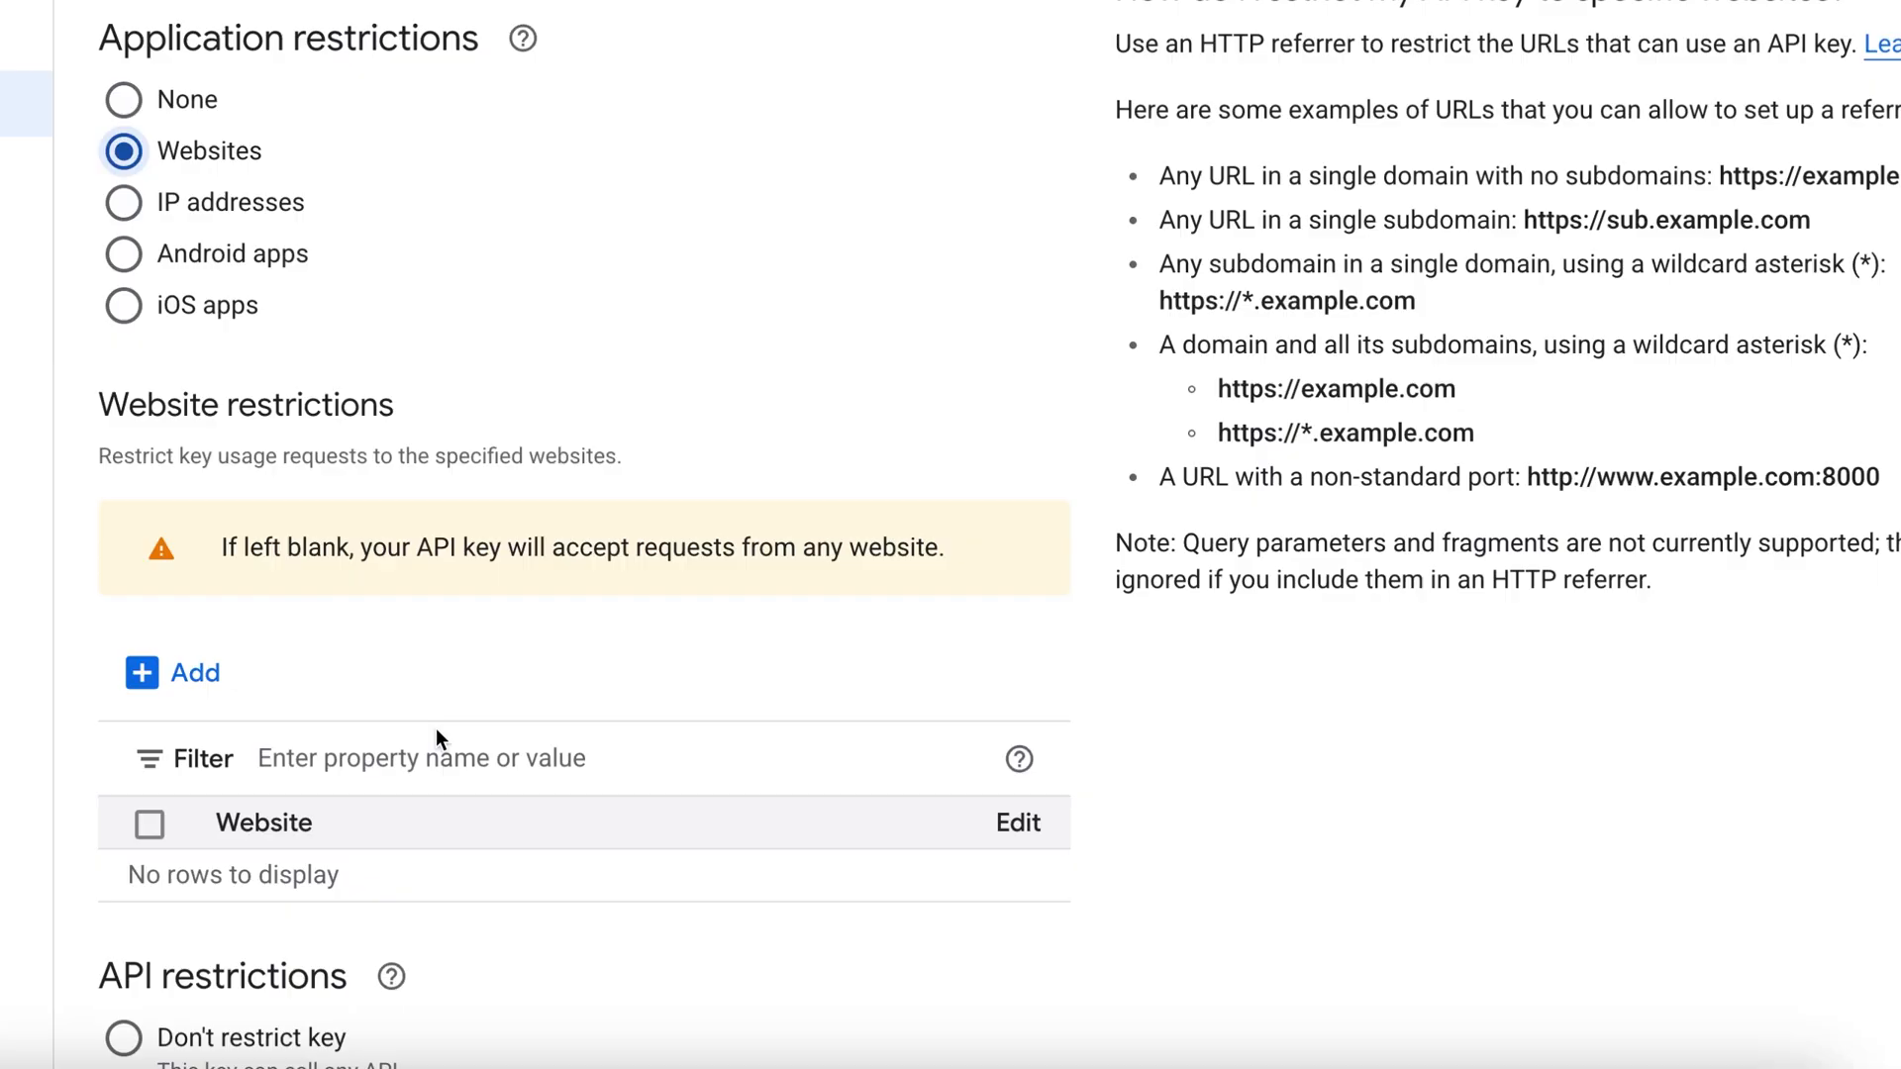
left_click(172, 673)
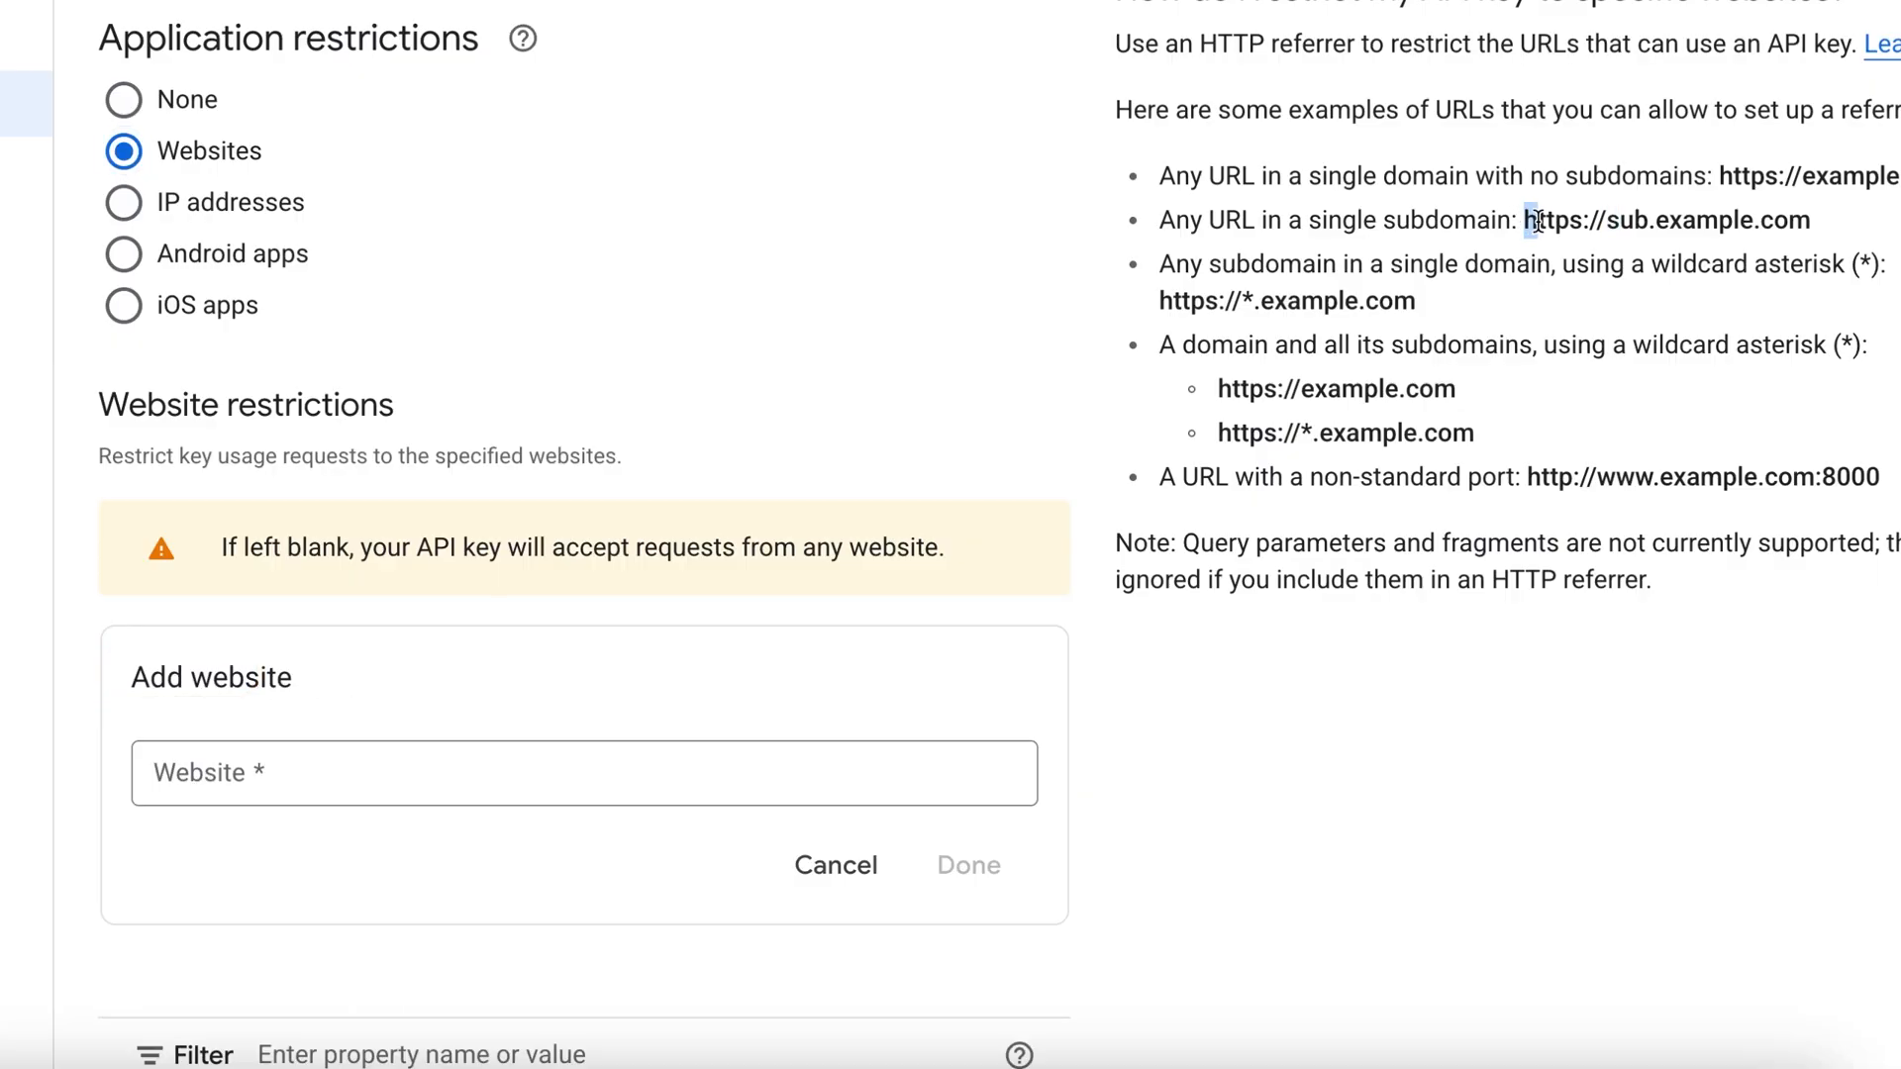
type("https://appname.flu")
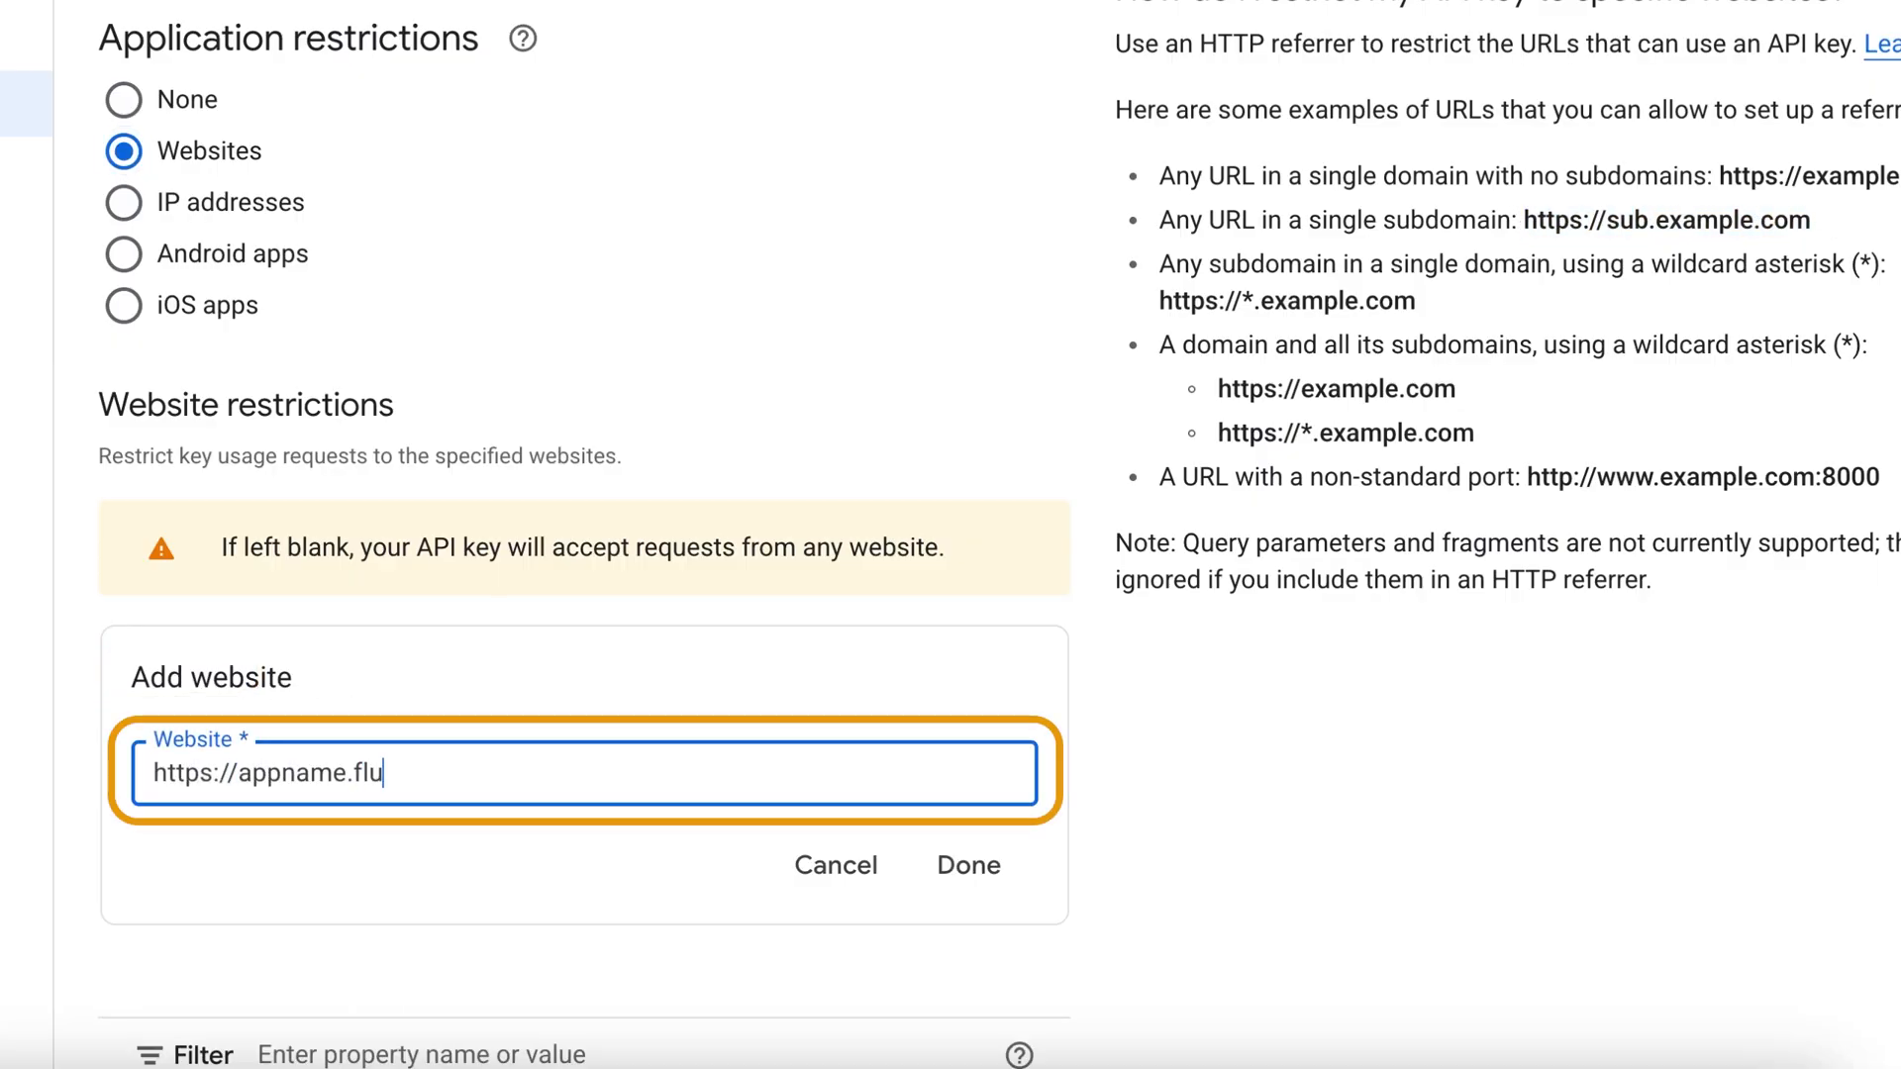
type("tterflow.app")
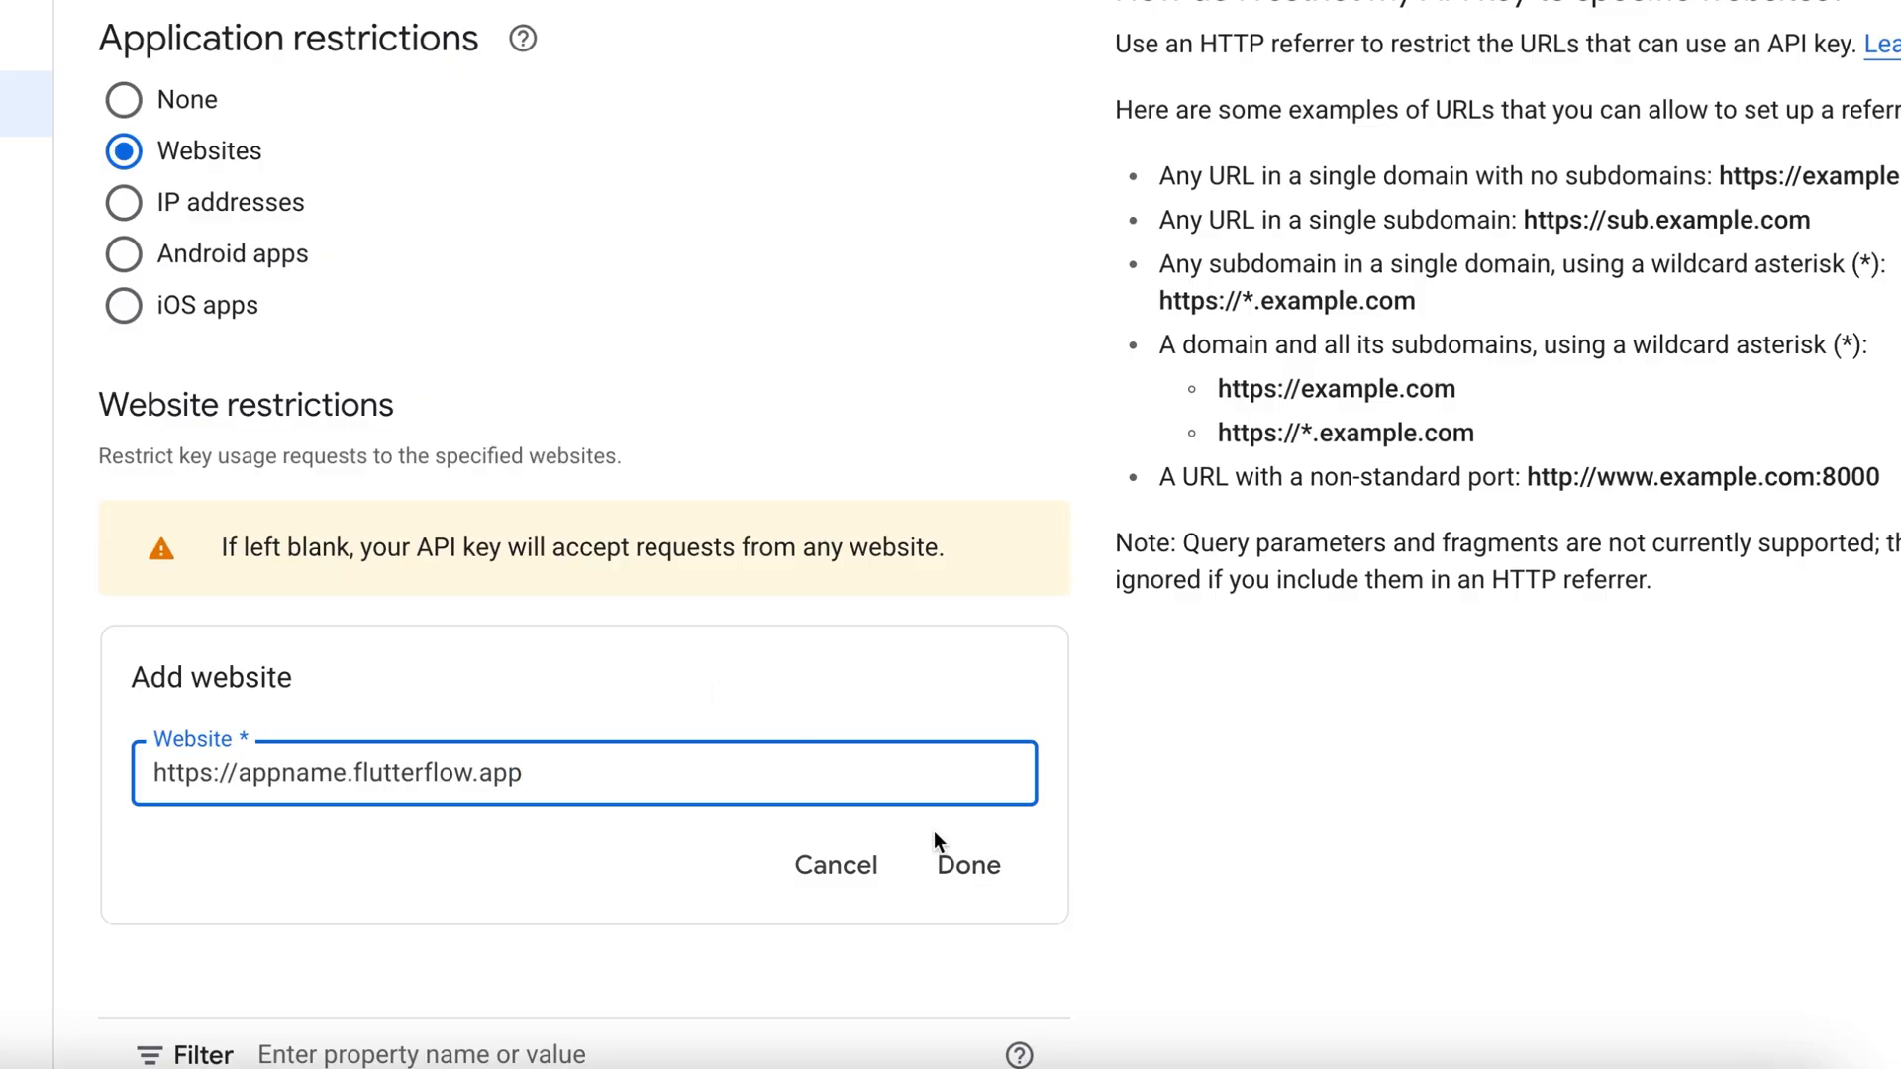
mouse_move(653, 276)
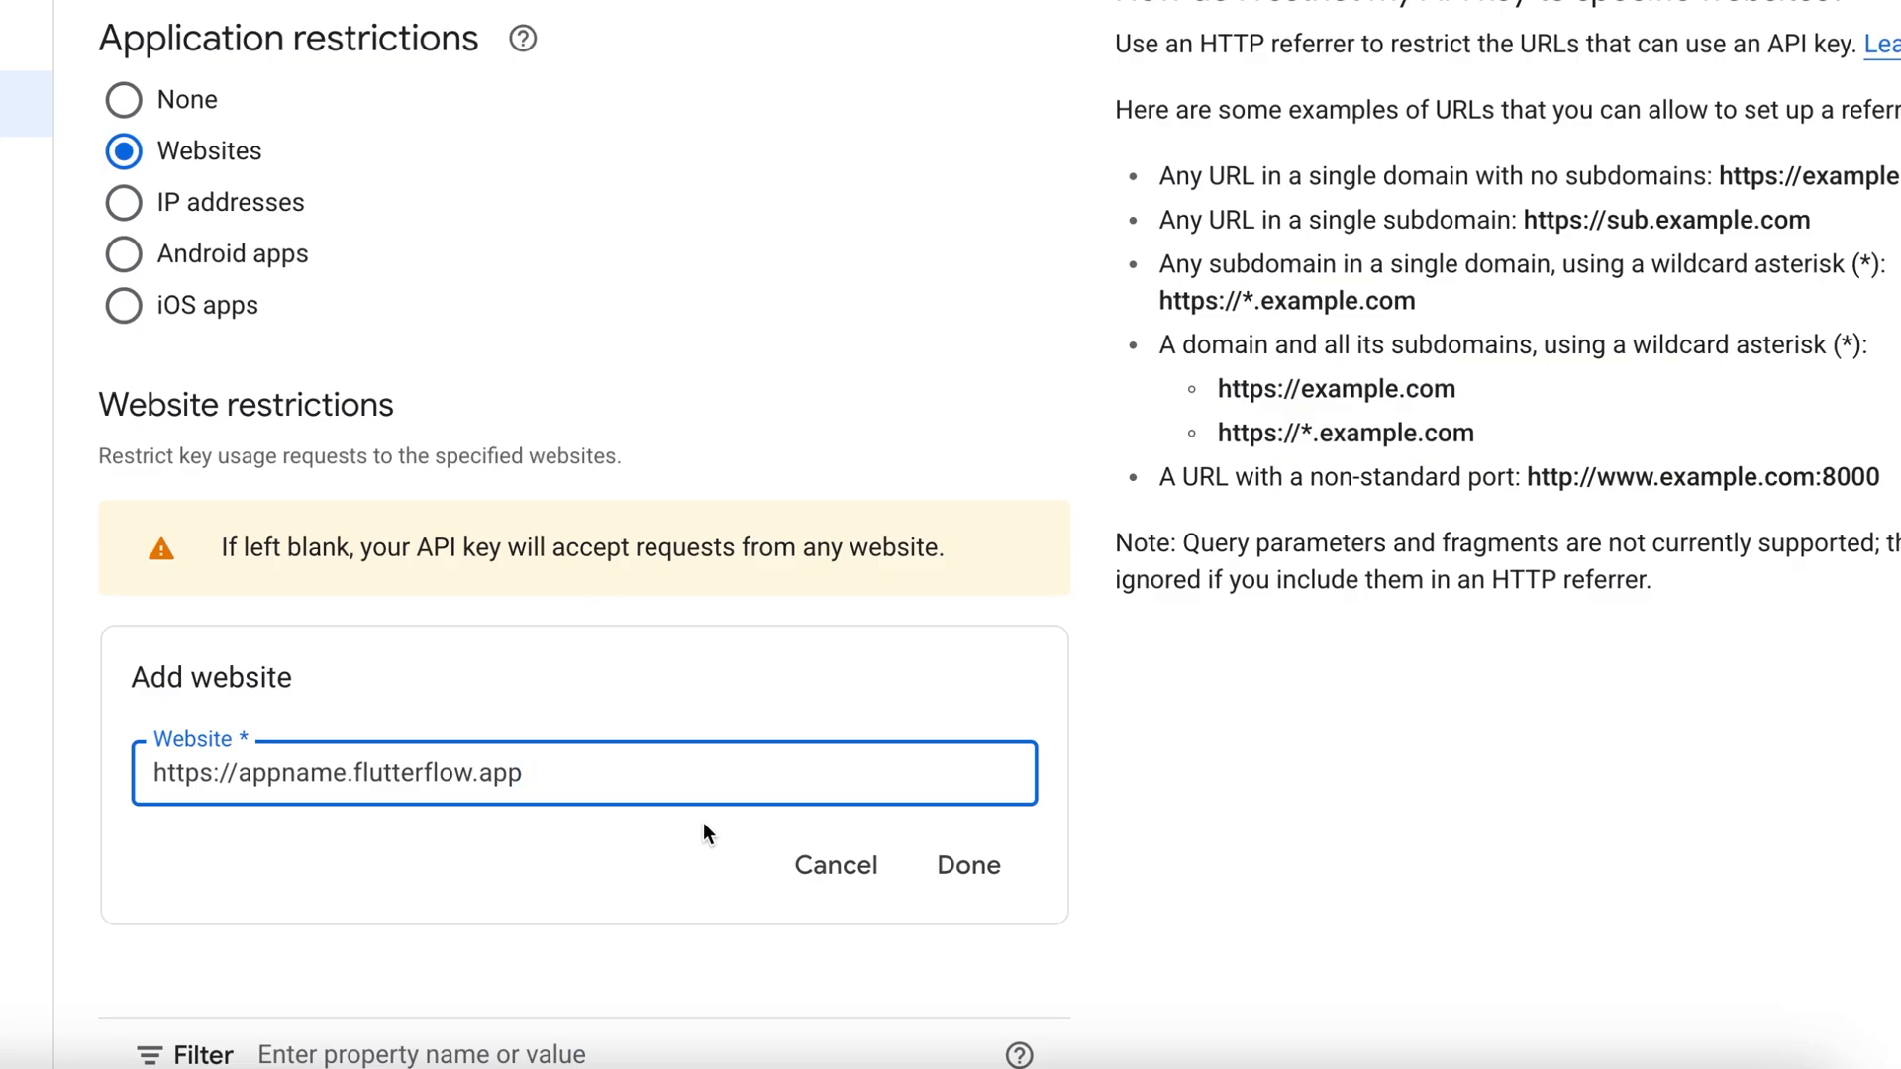
mouse_move(967, 865)
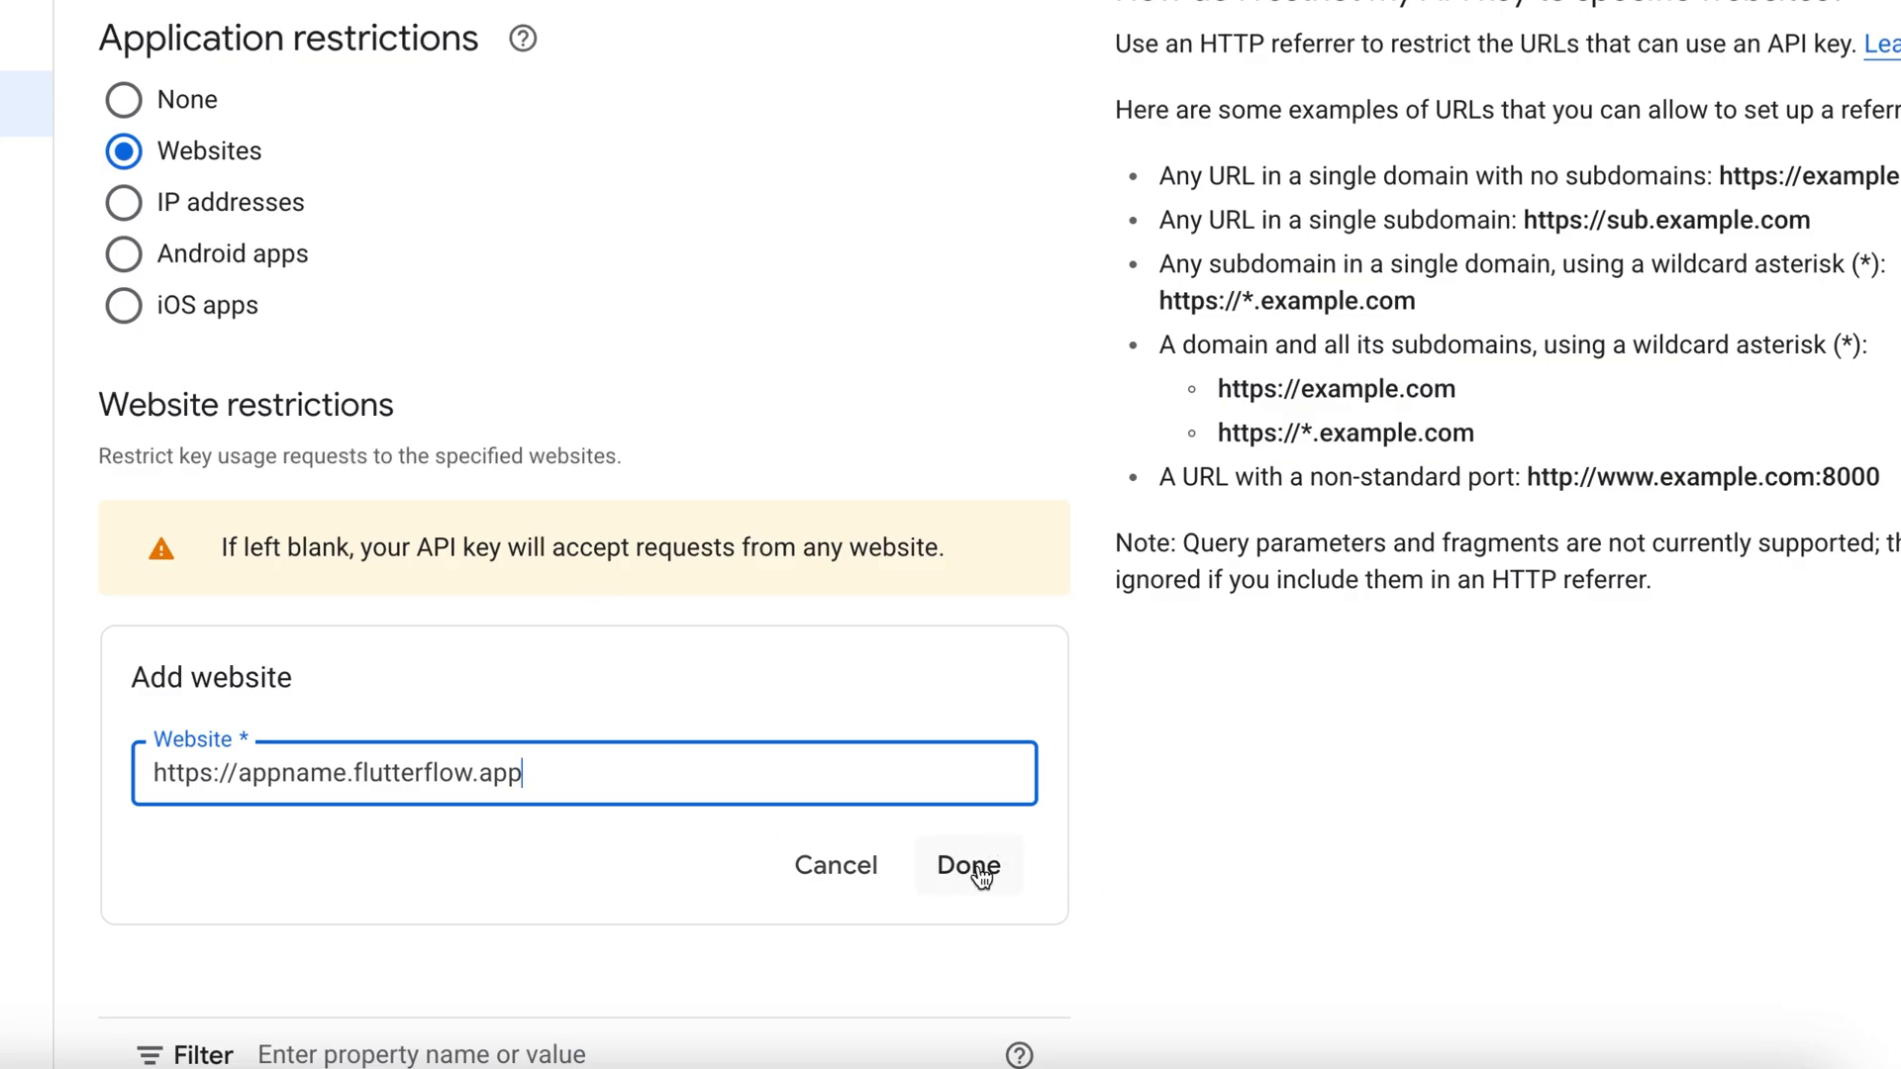
left_click(967, 865)
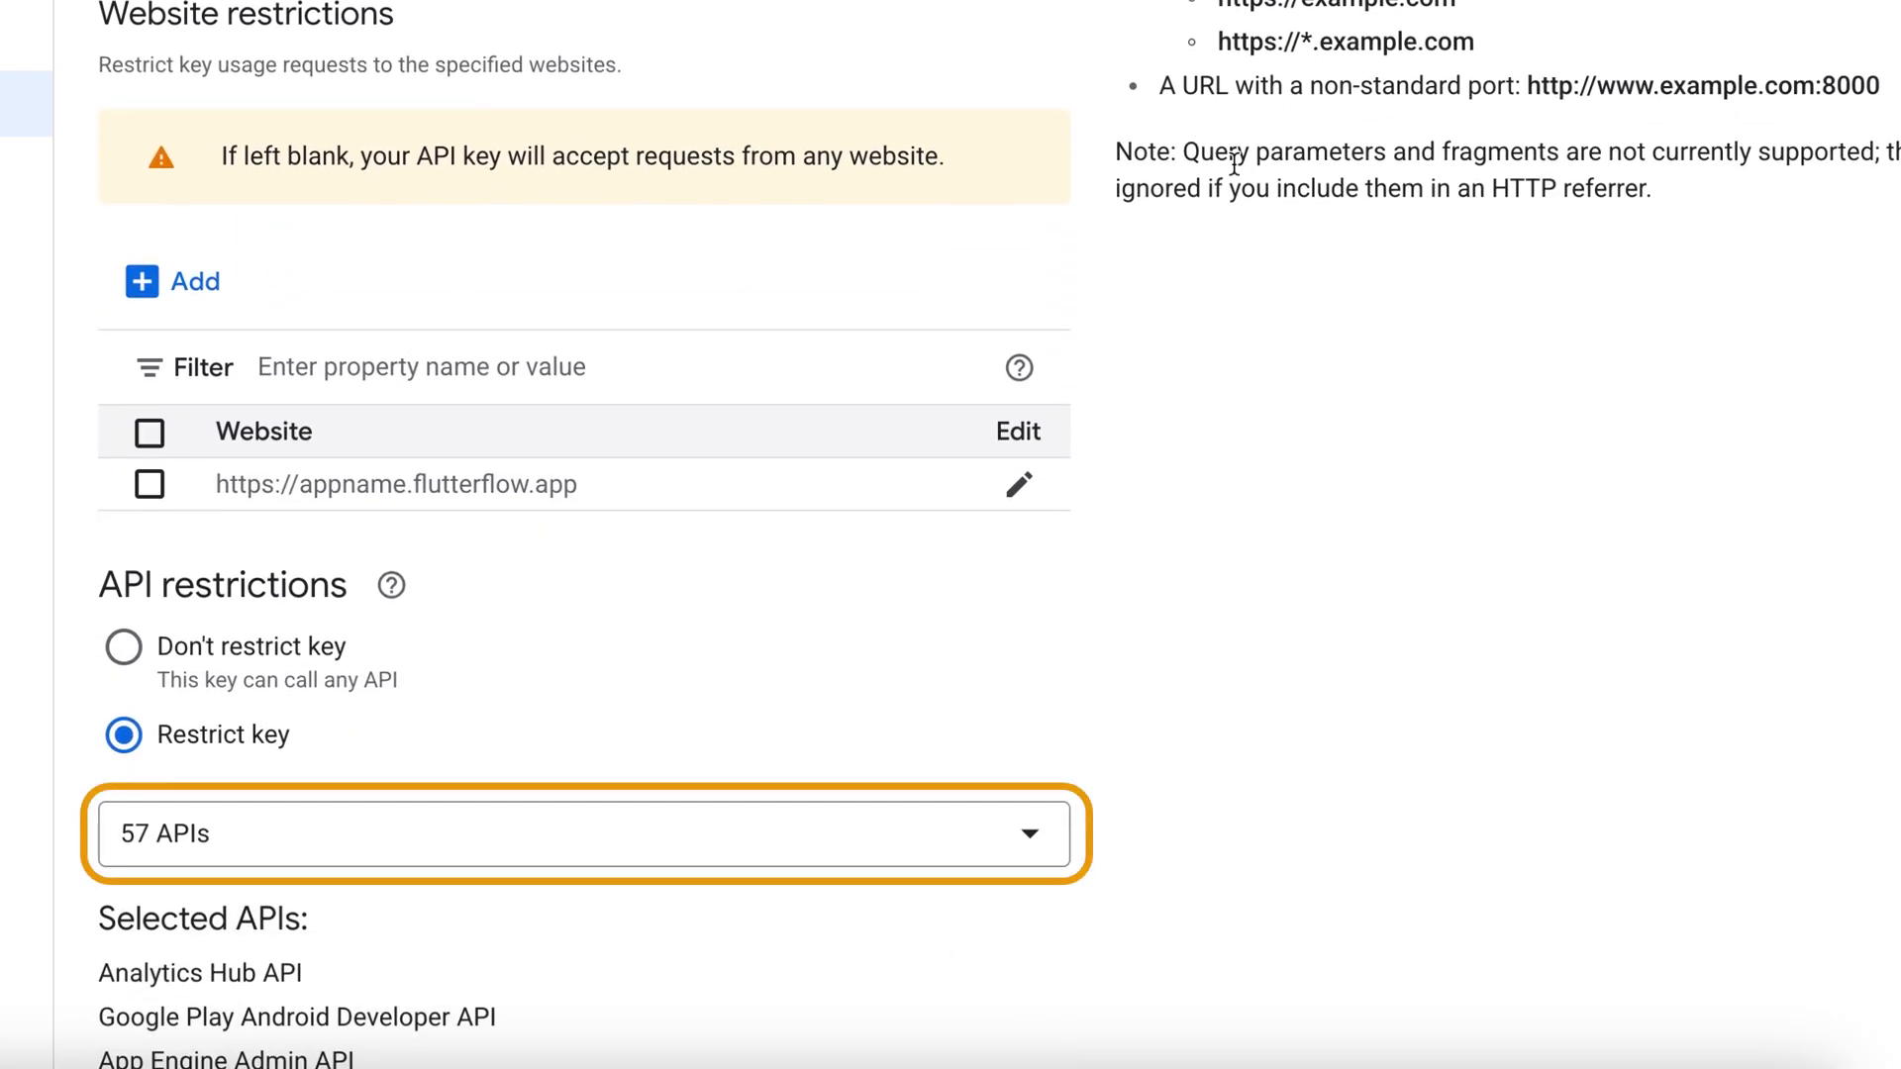
Step: Uncheck Cloud AutoML, Cloud Dataplex and Cloud SQL Admin APIs for the key, then save
left_click(582, 833)
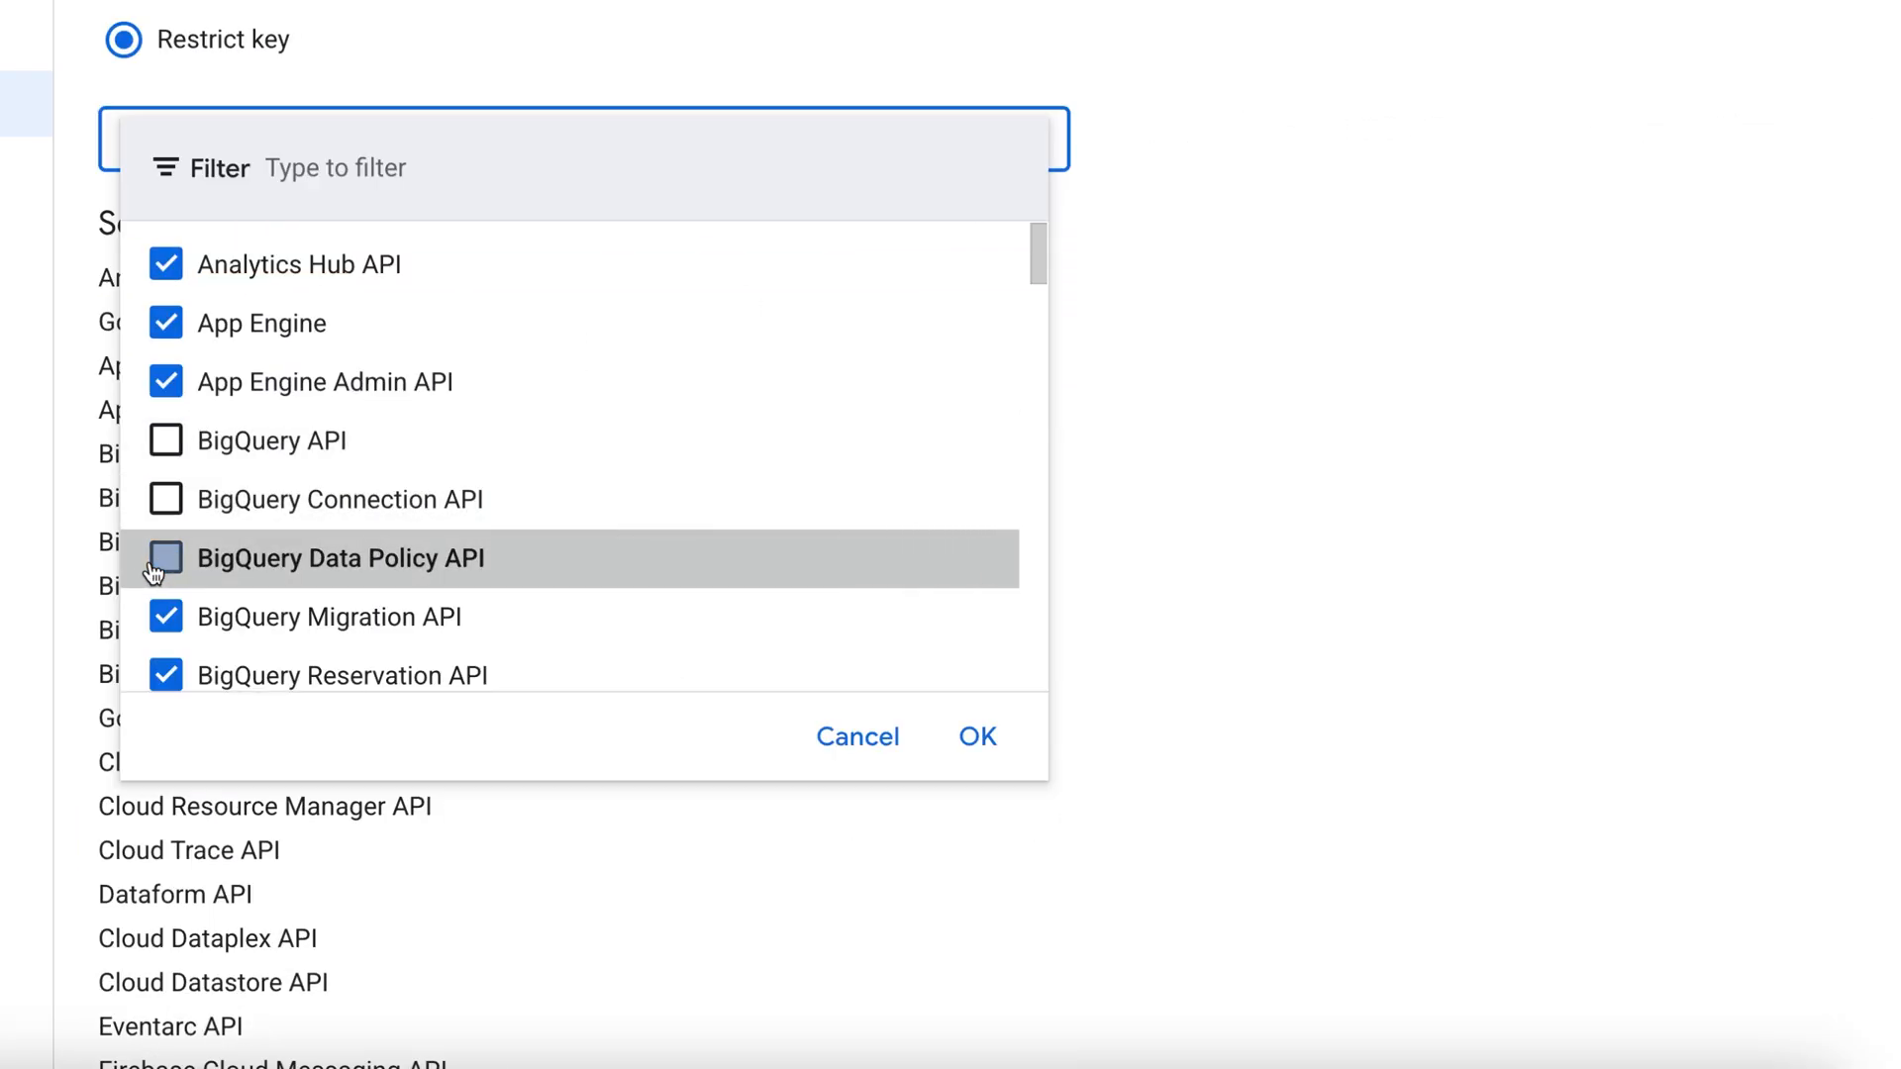
scroll("down", 3)
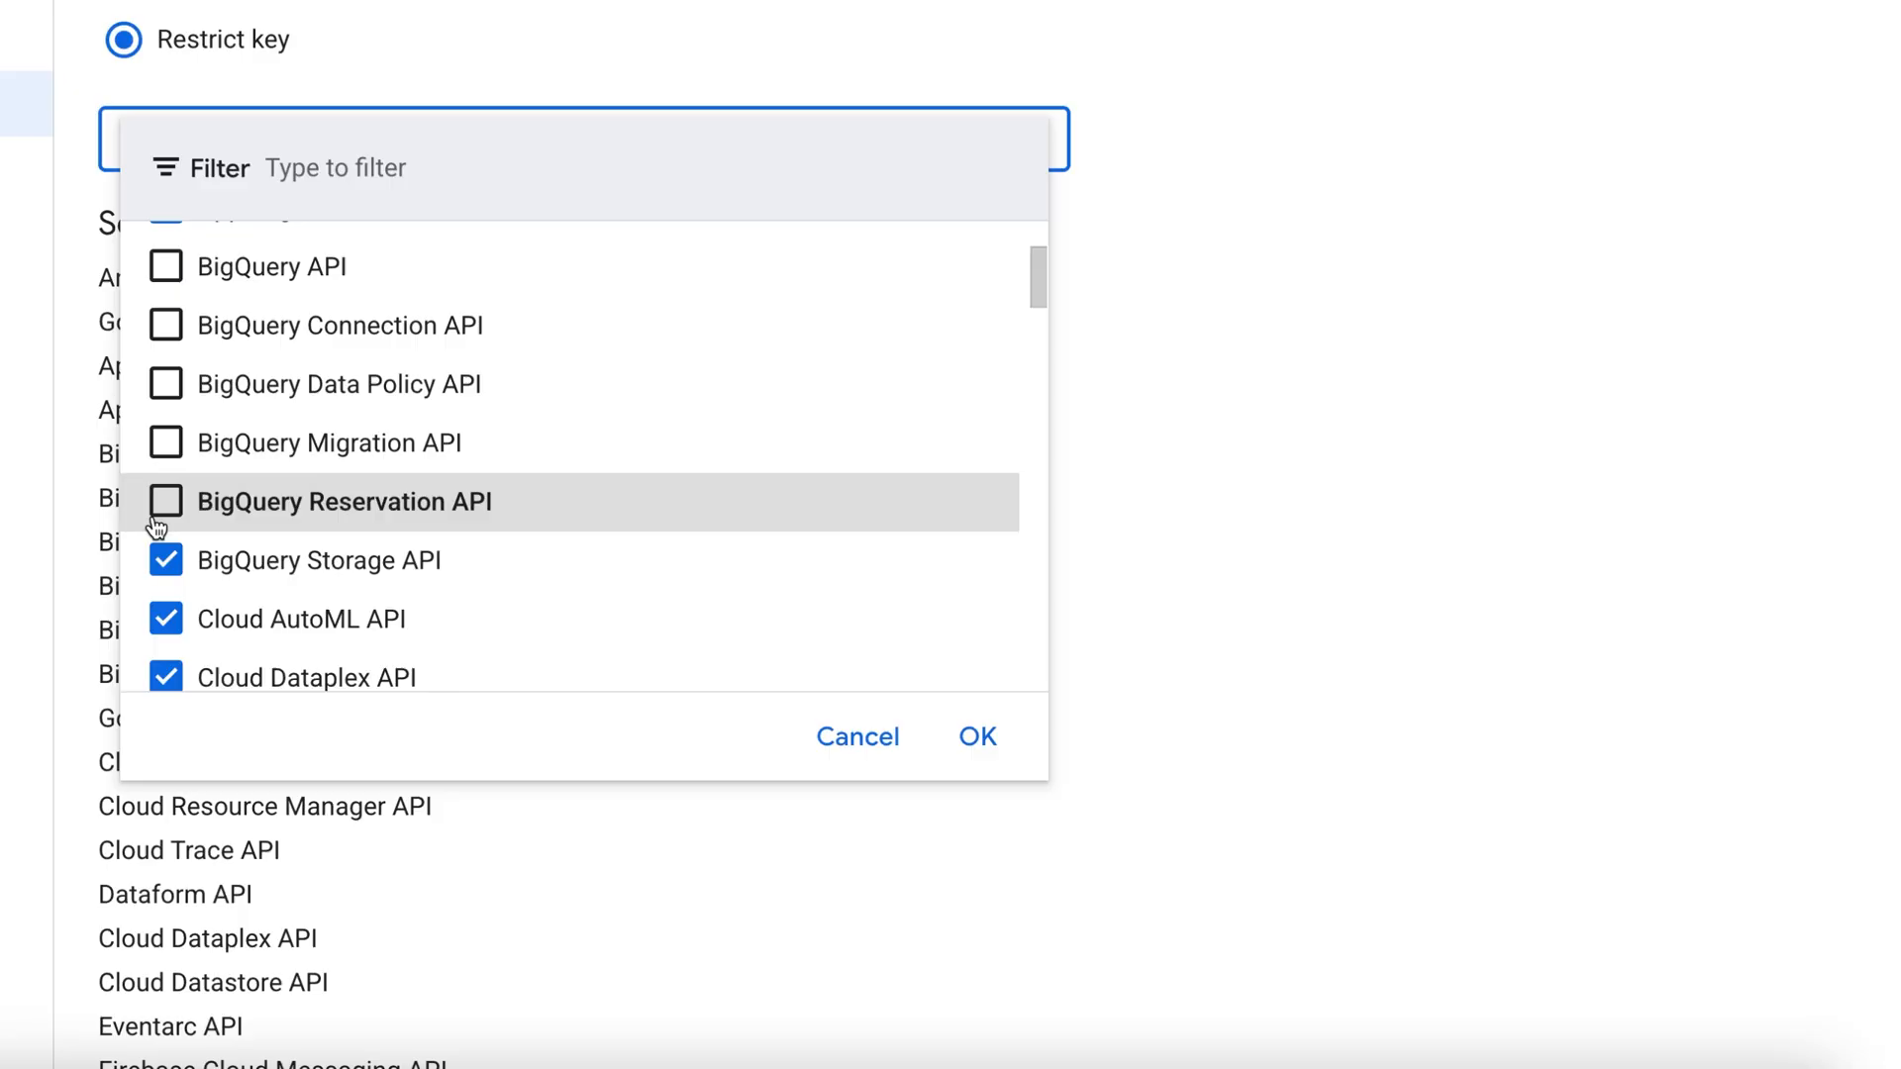
scroll("down", 3)
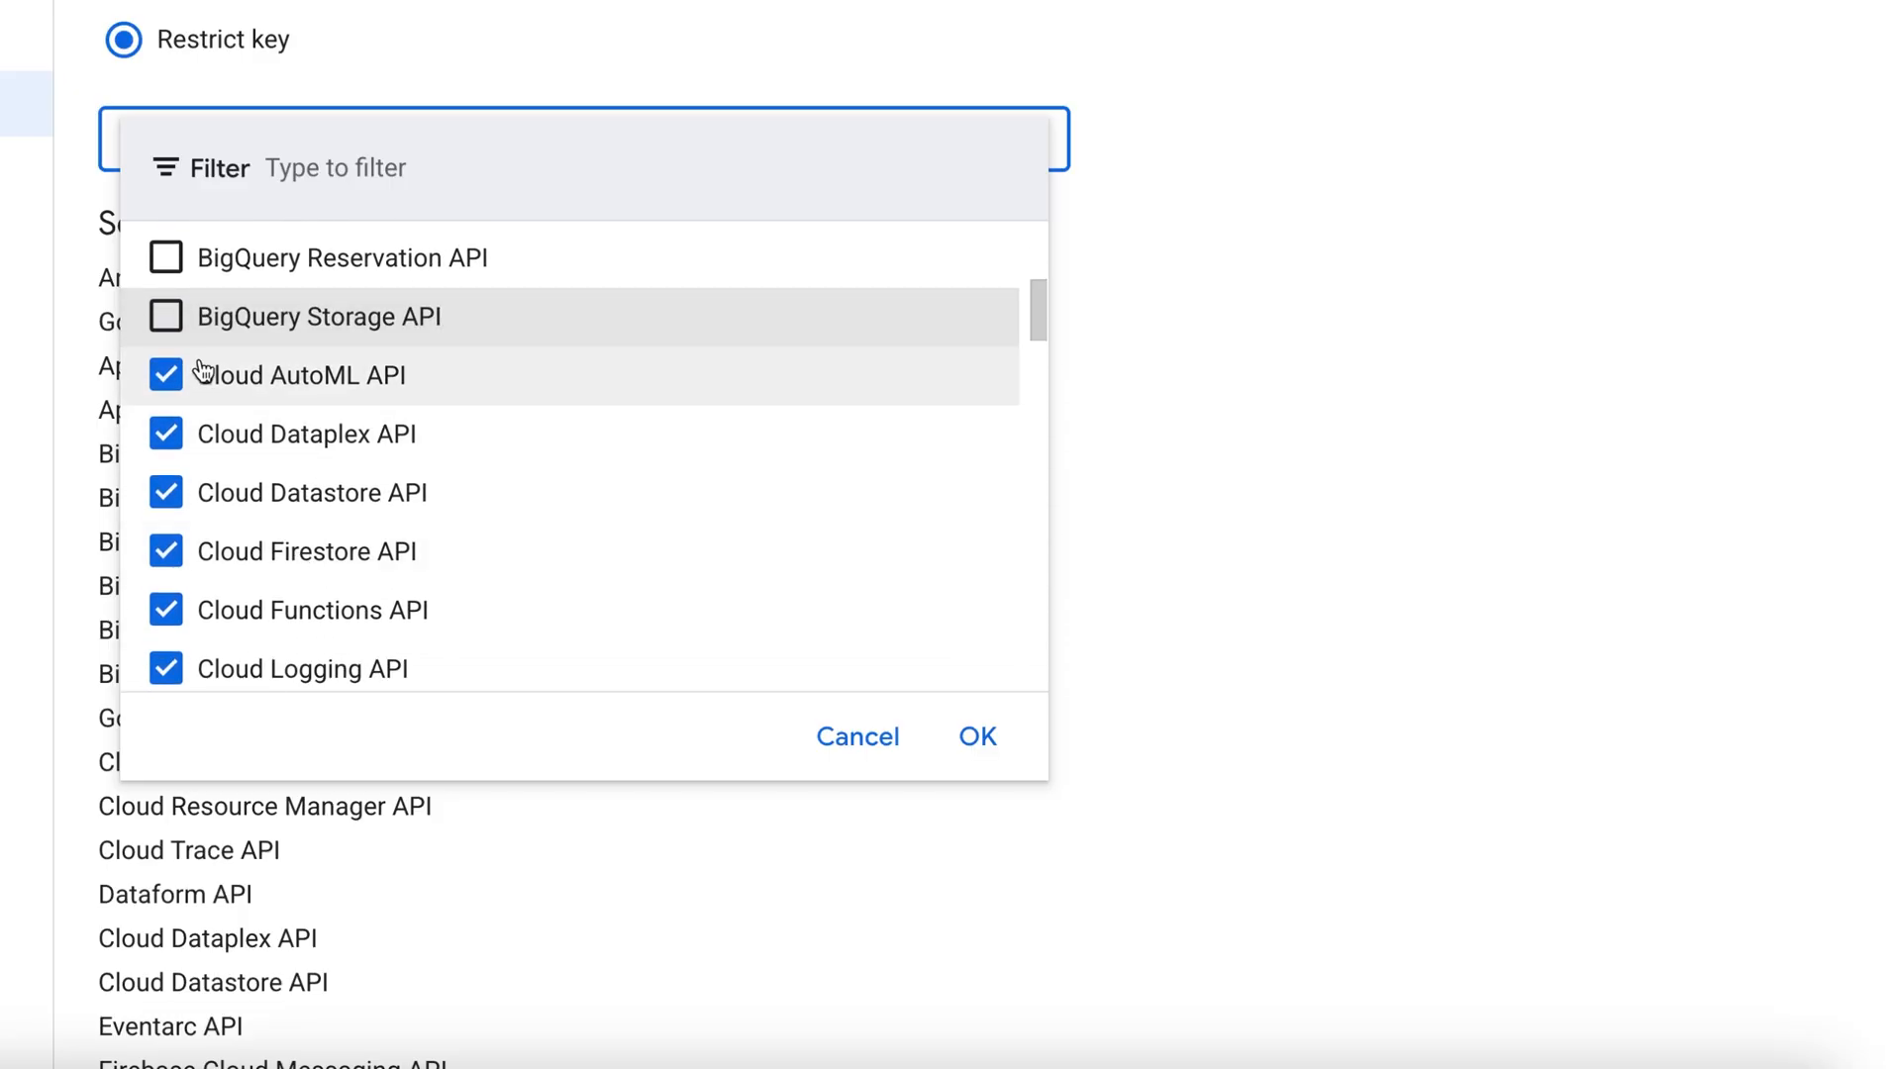
left_click(167, 374)
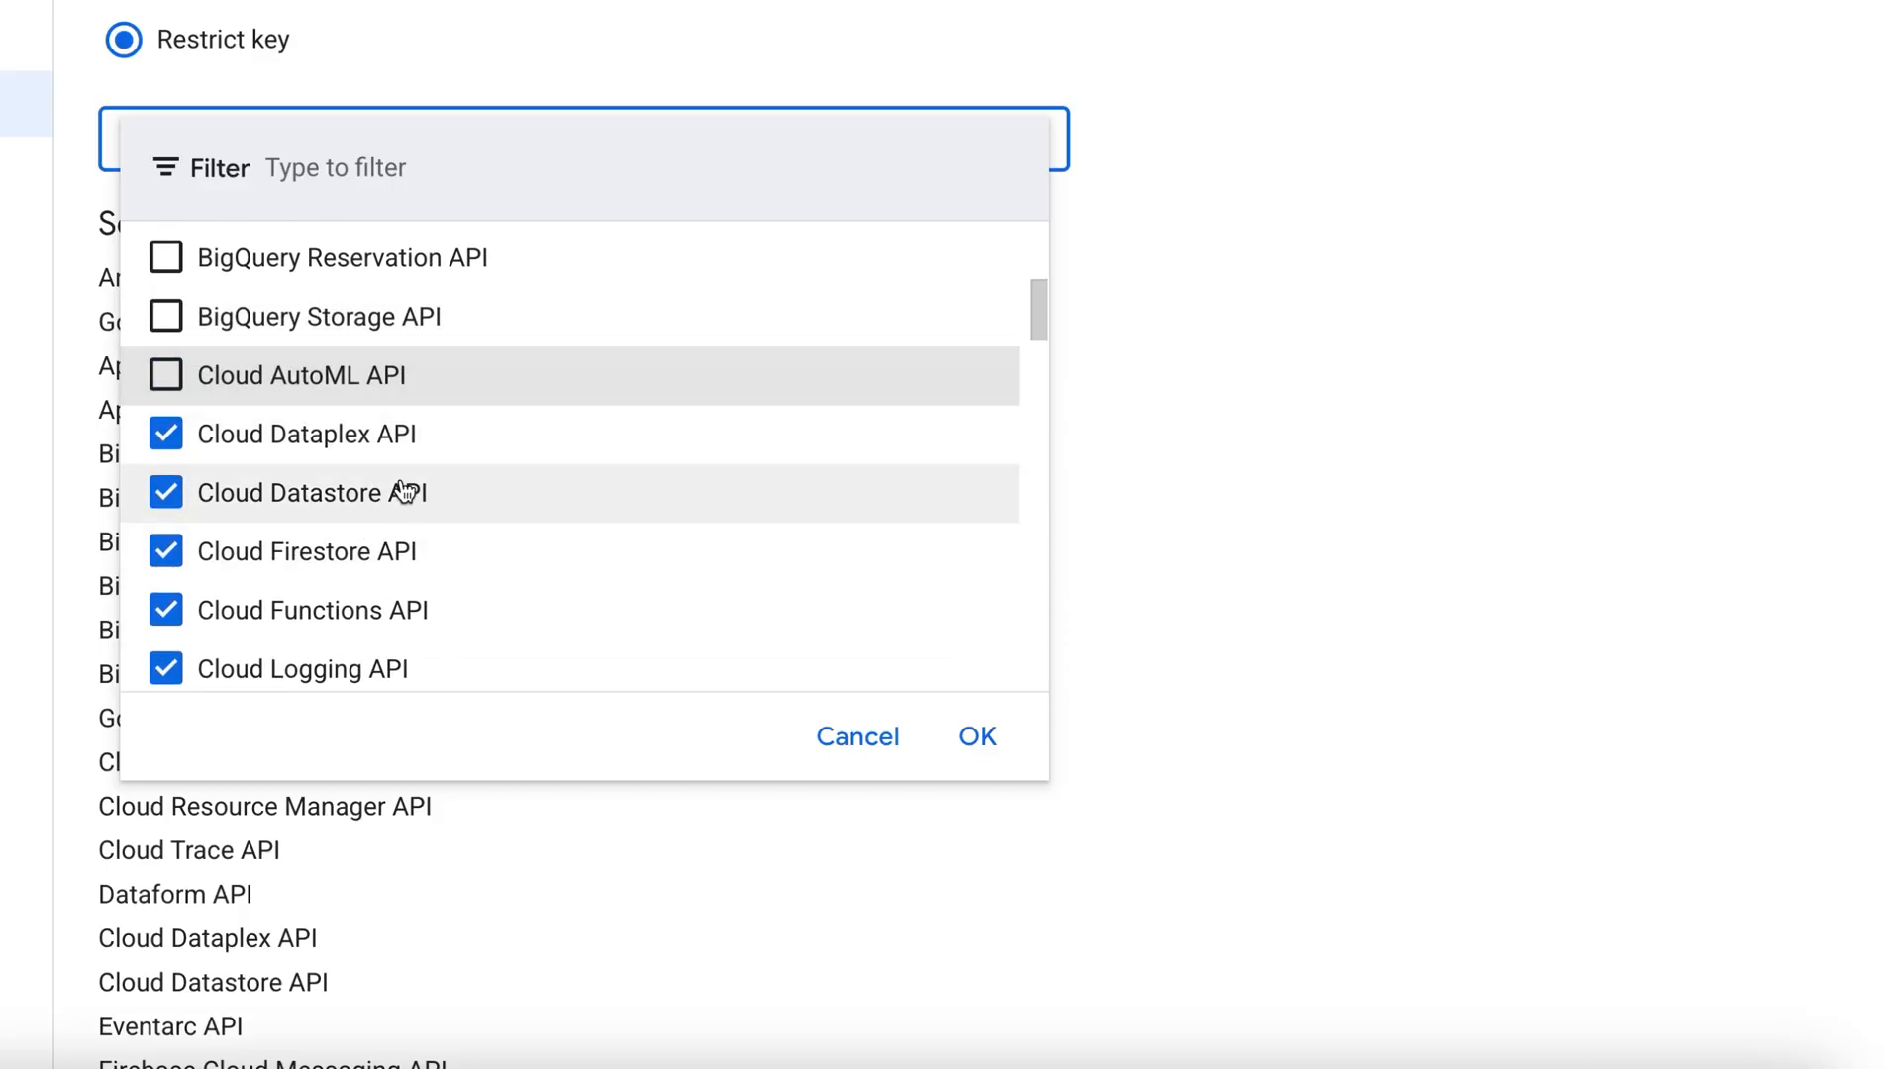
left_click(166, 434)
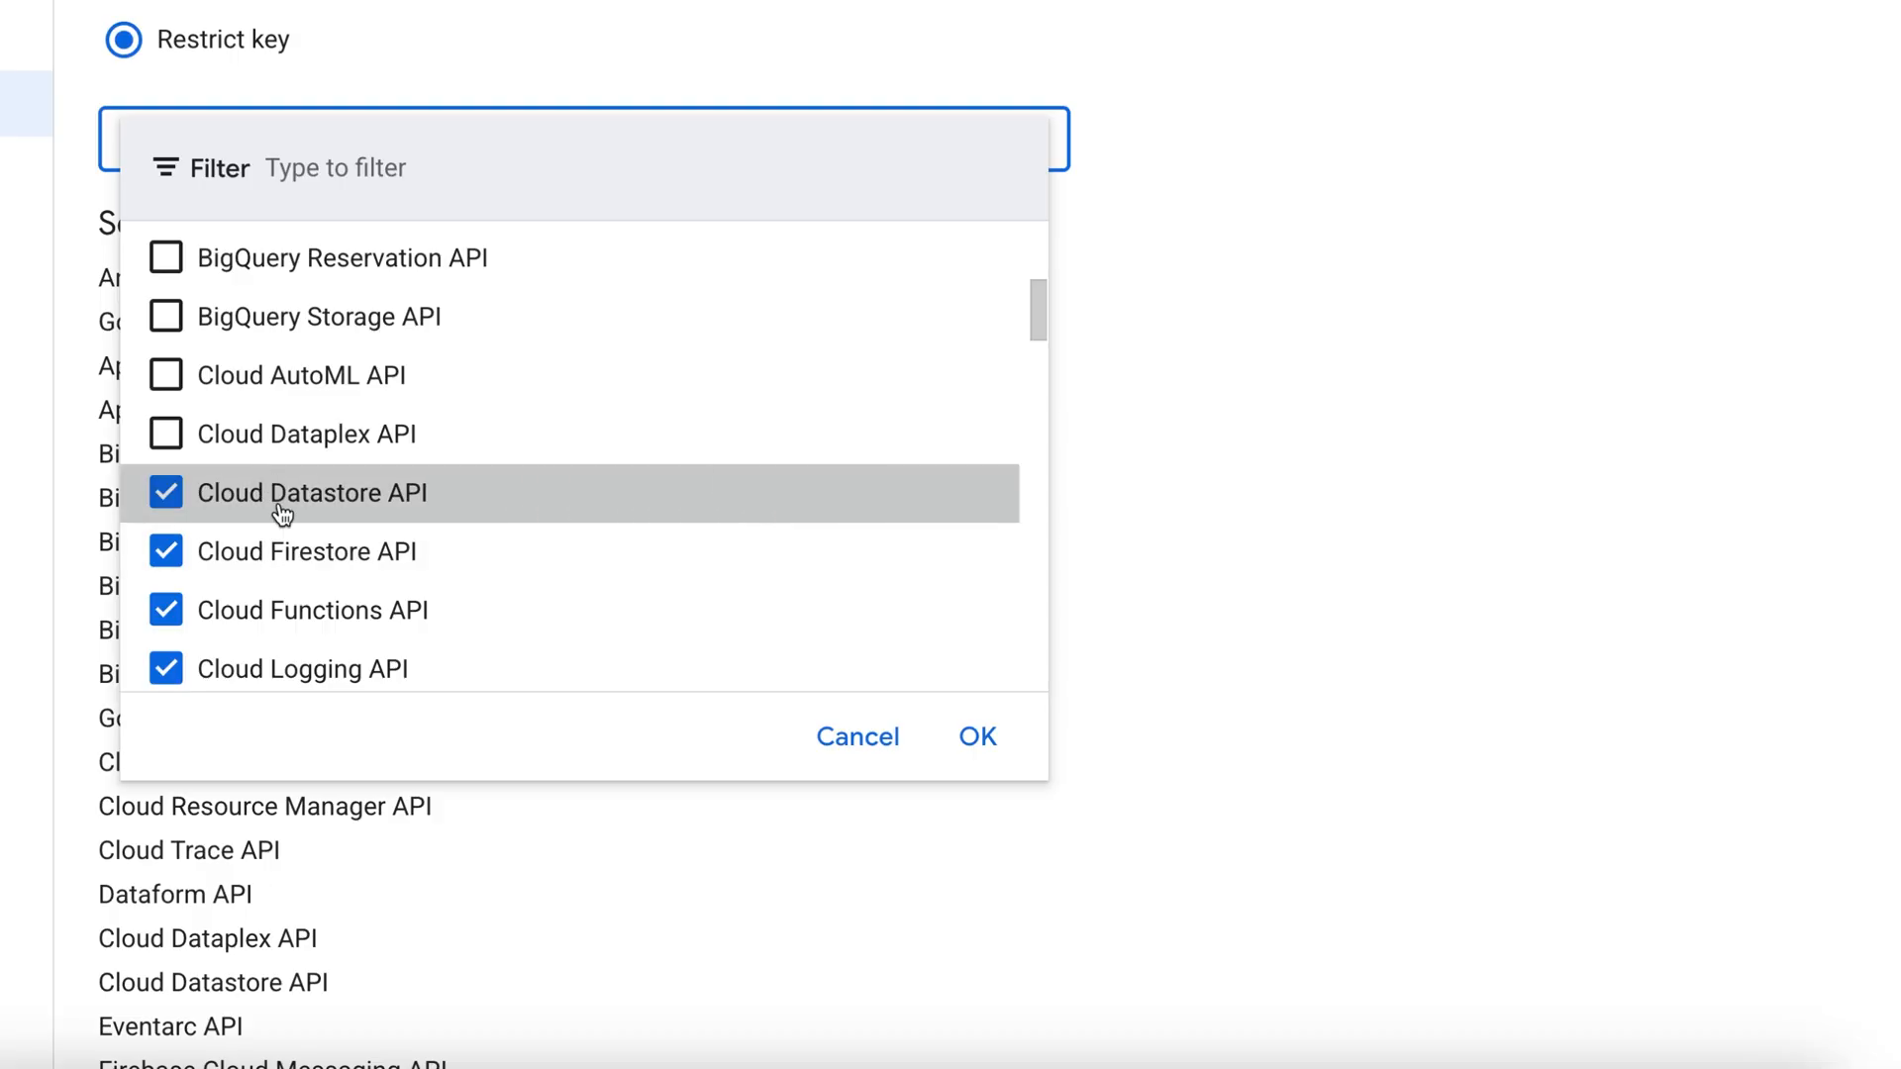
scroll("down", 3)
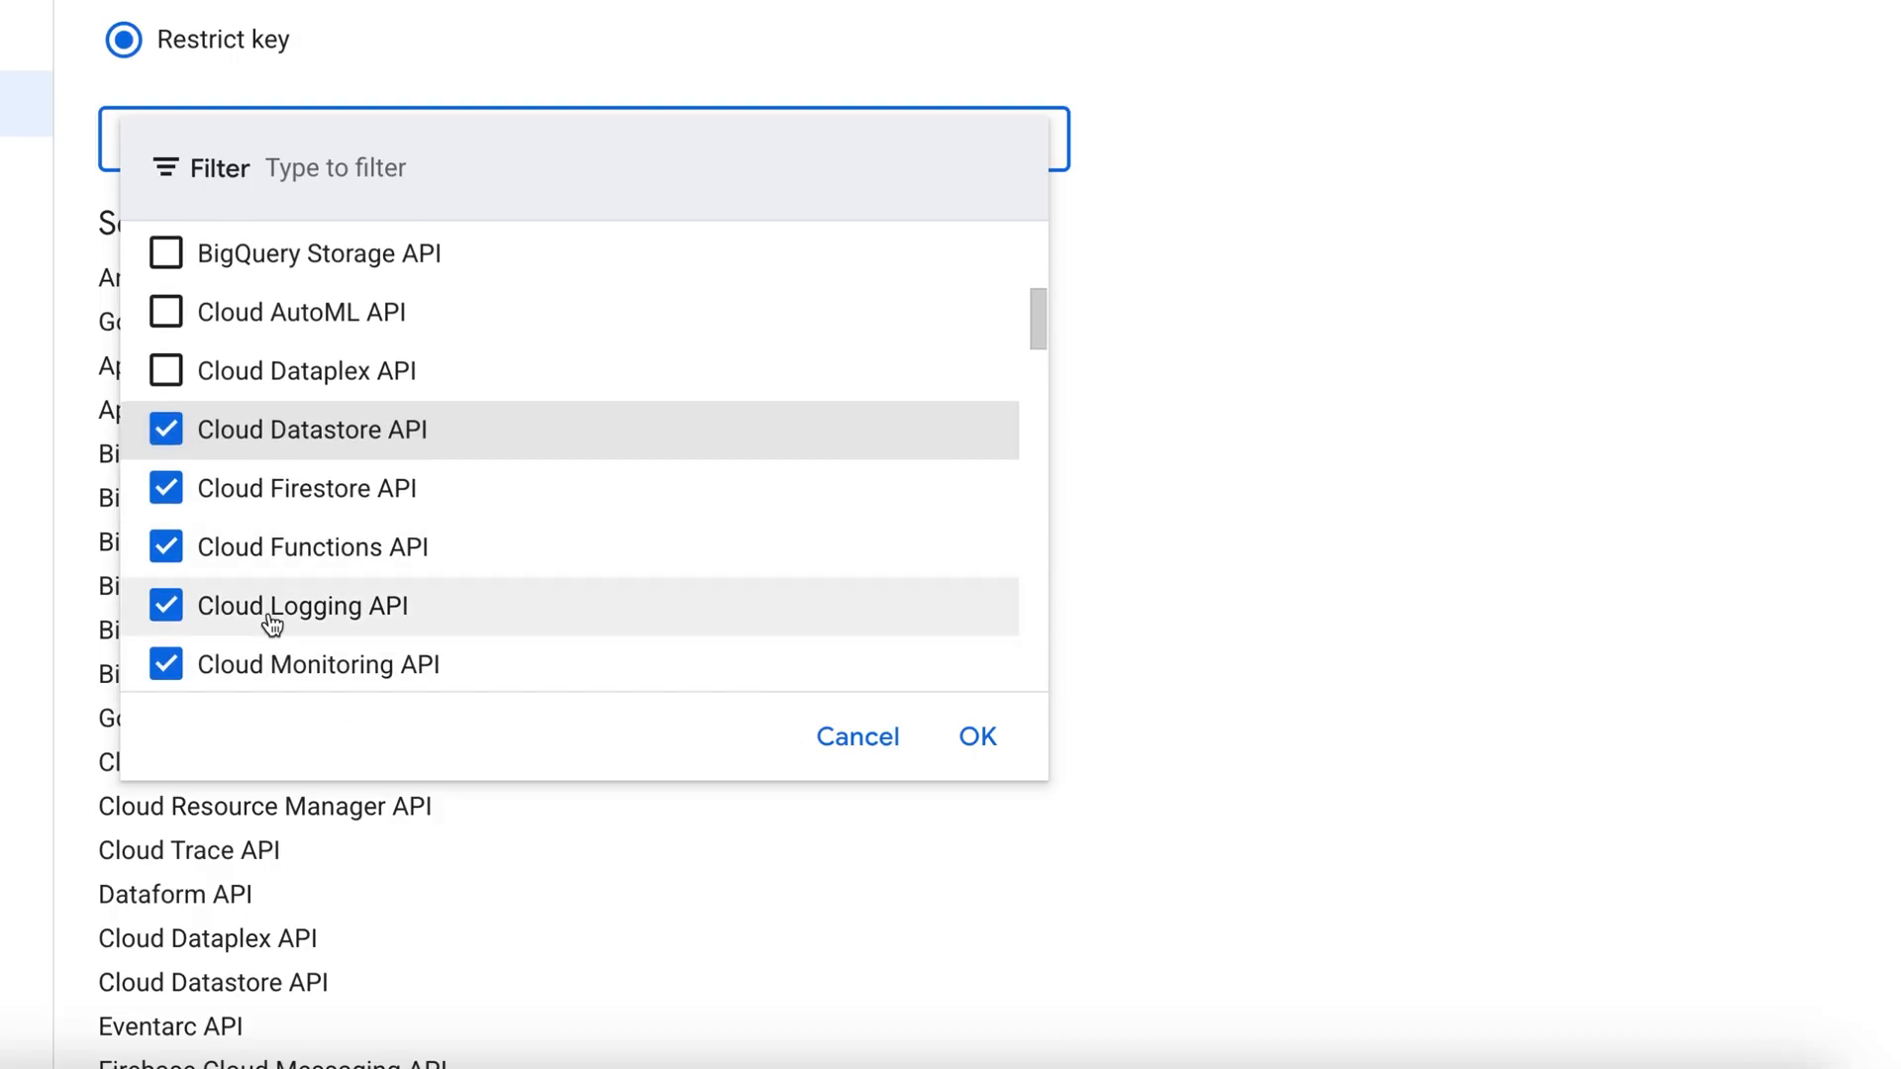
scroll("down", 3)
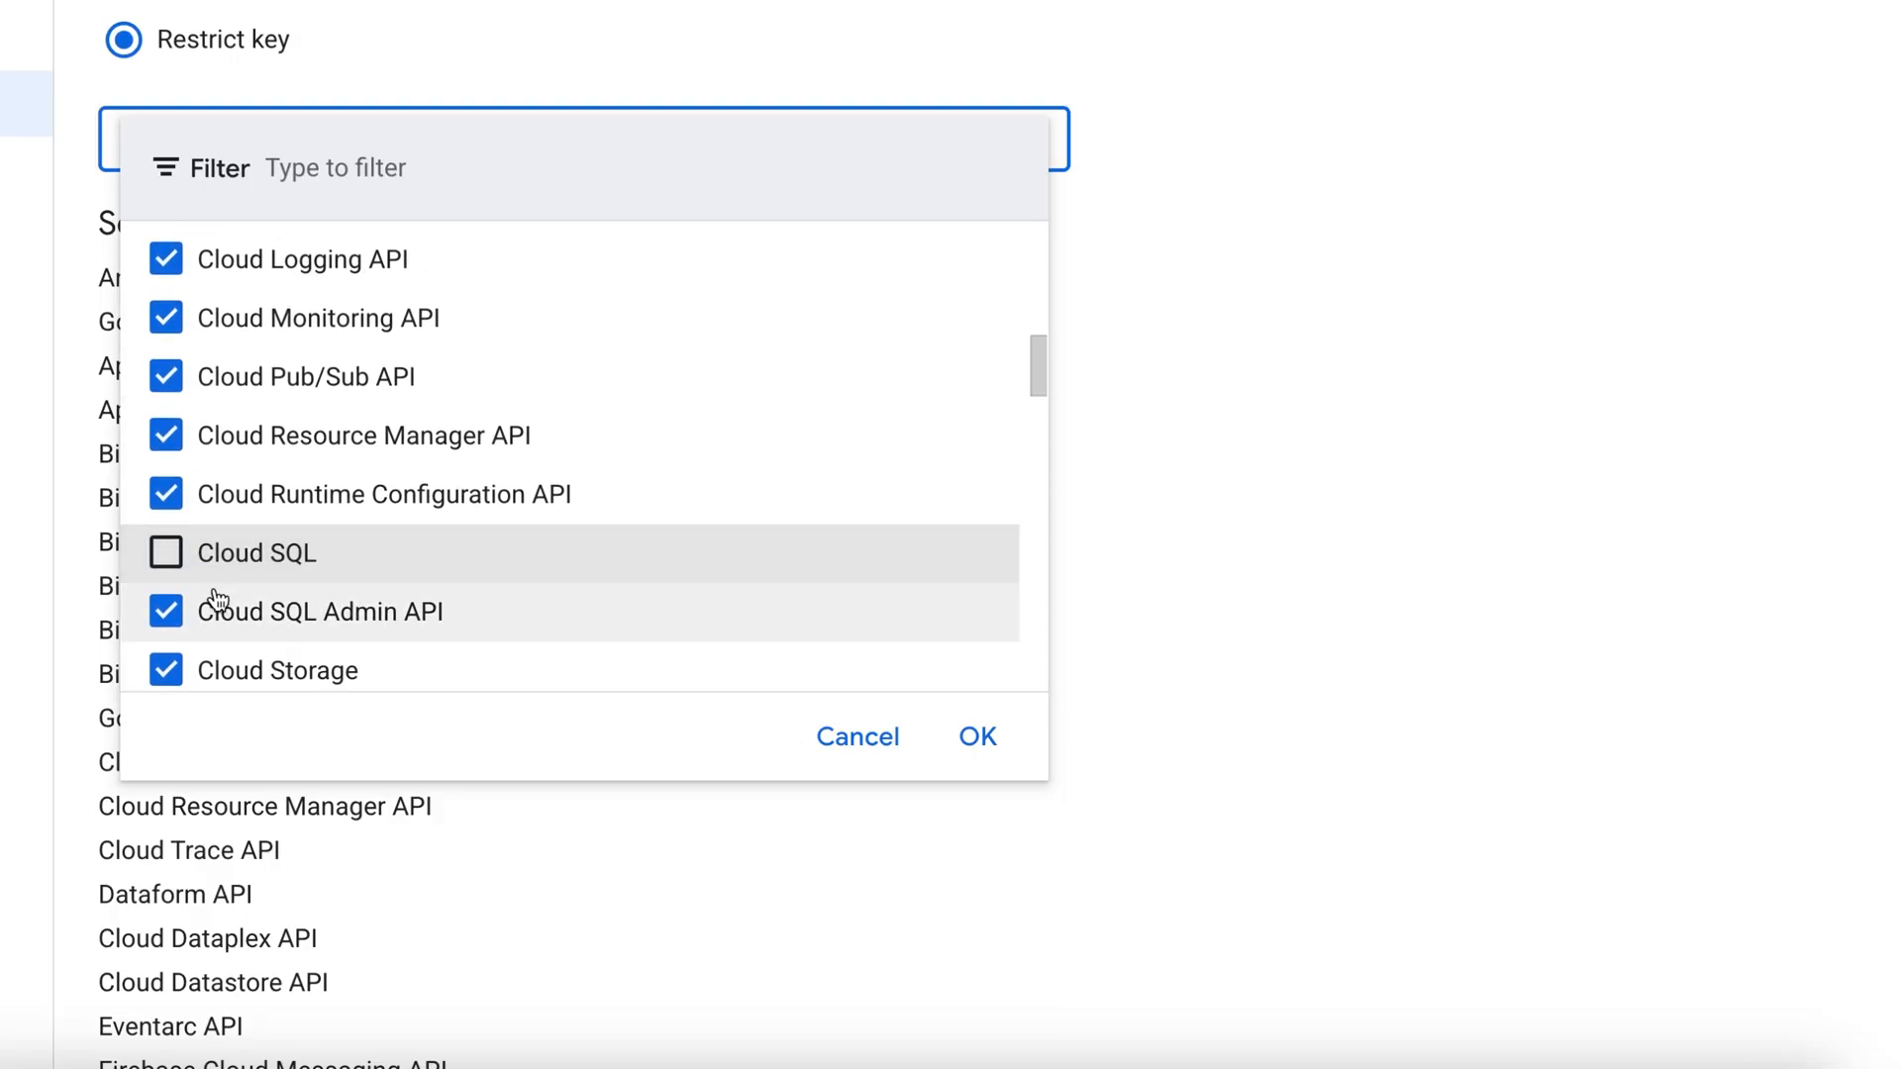
left_click(166, 611)
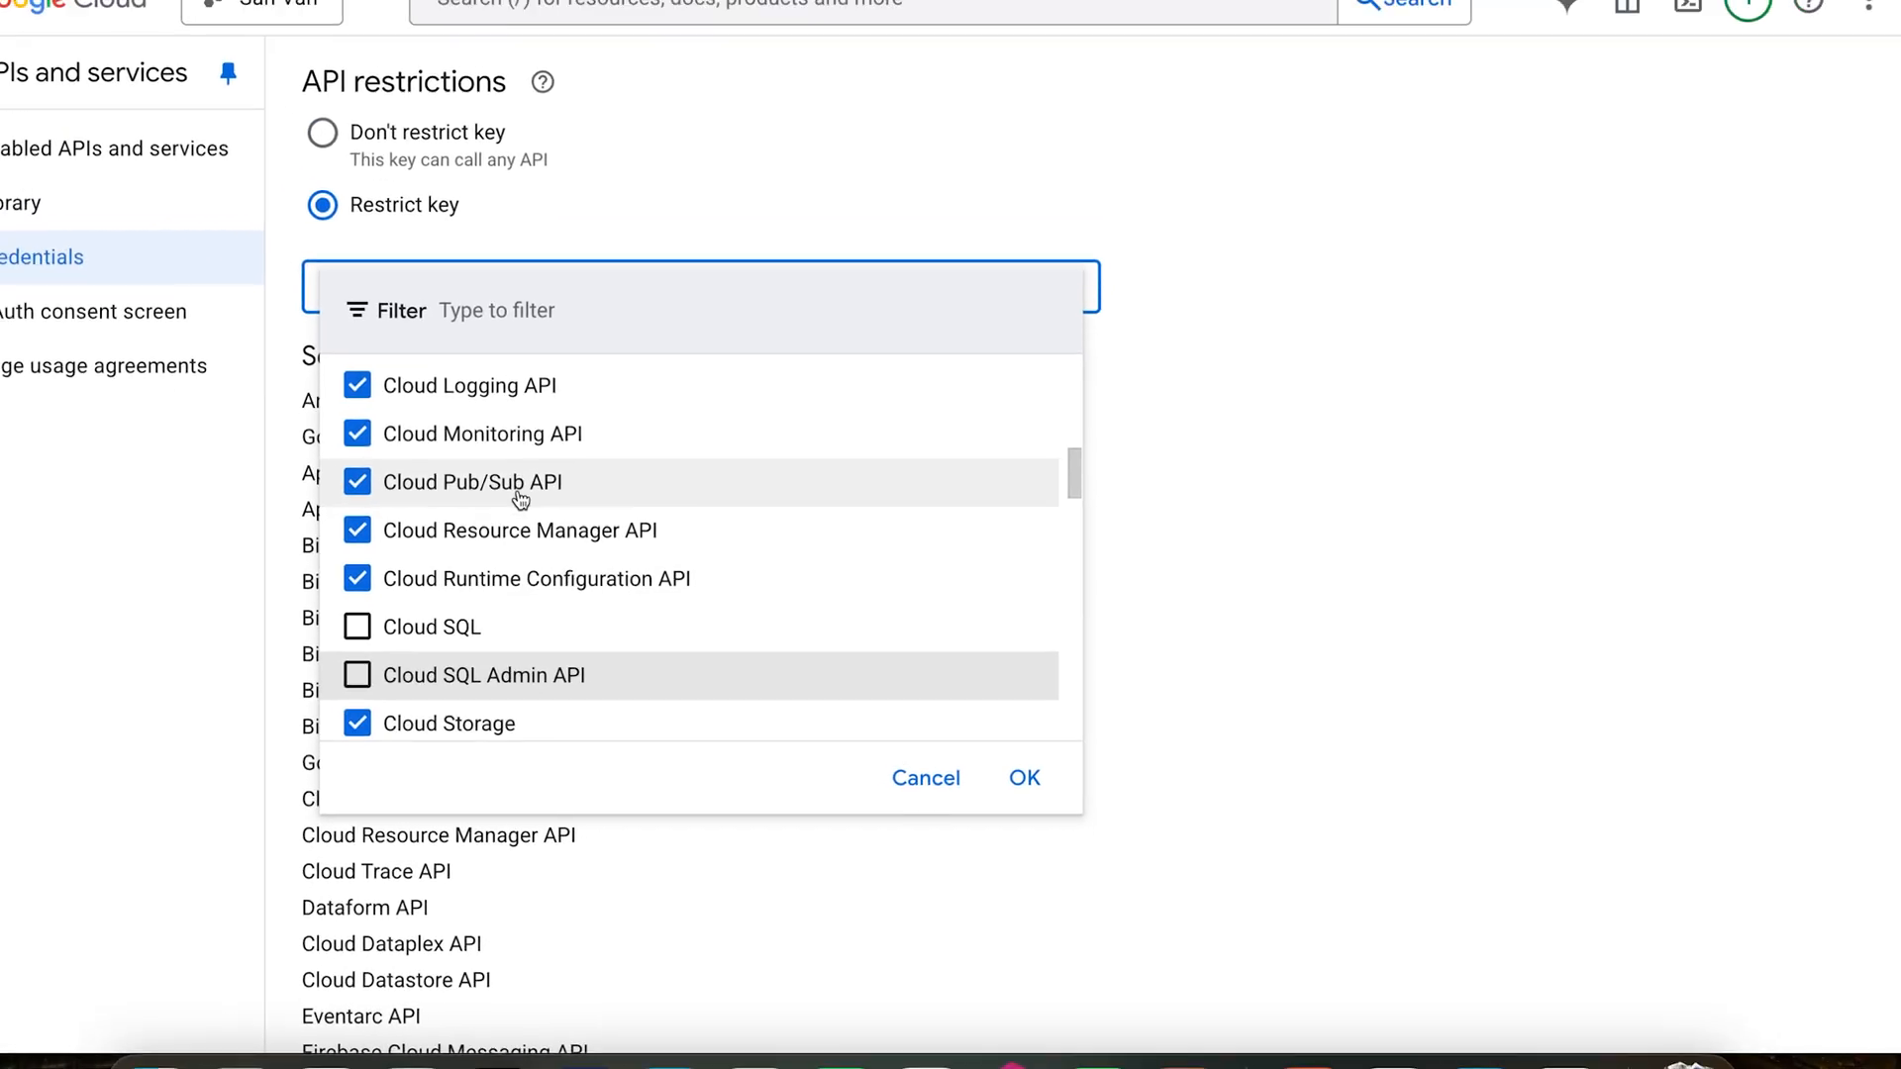
left_click(1023, 777)
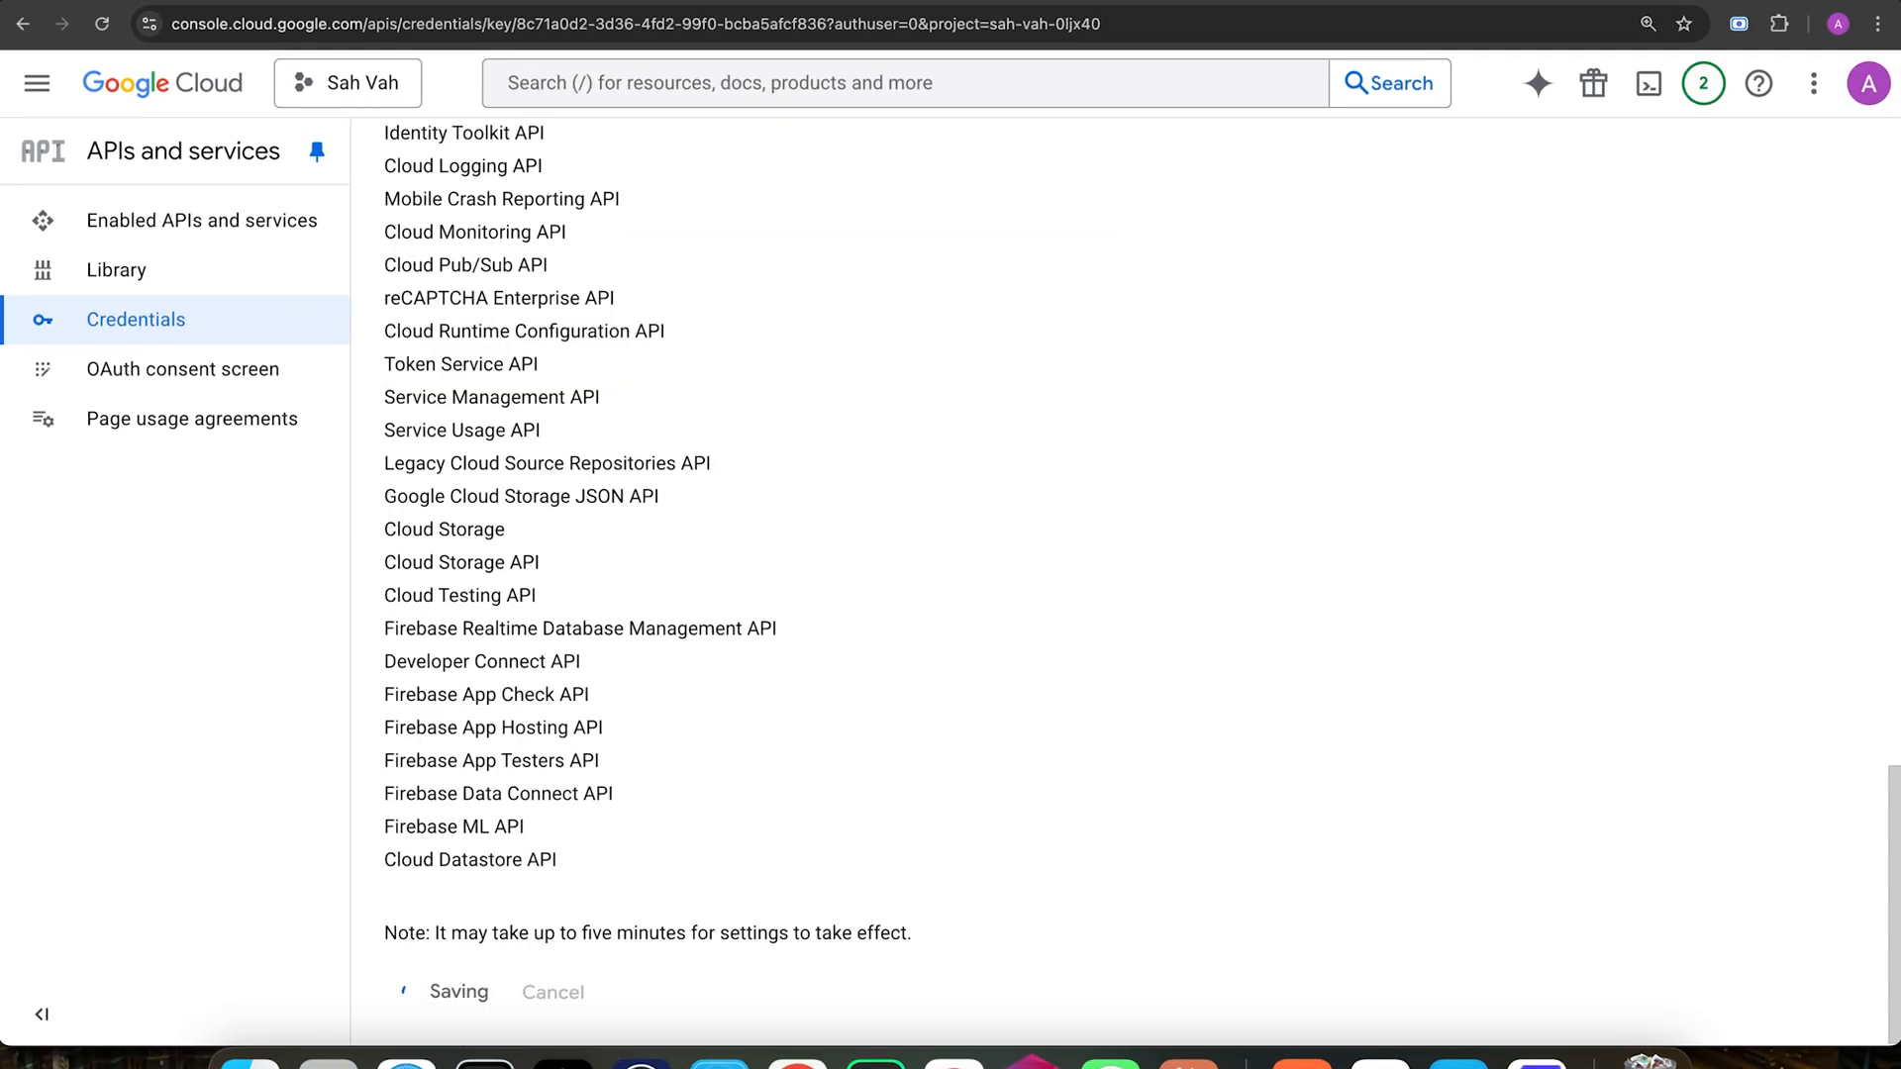